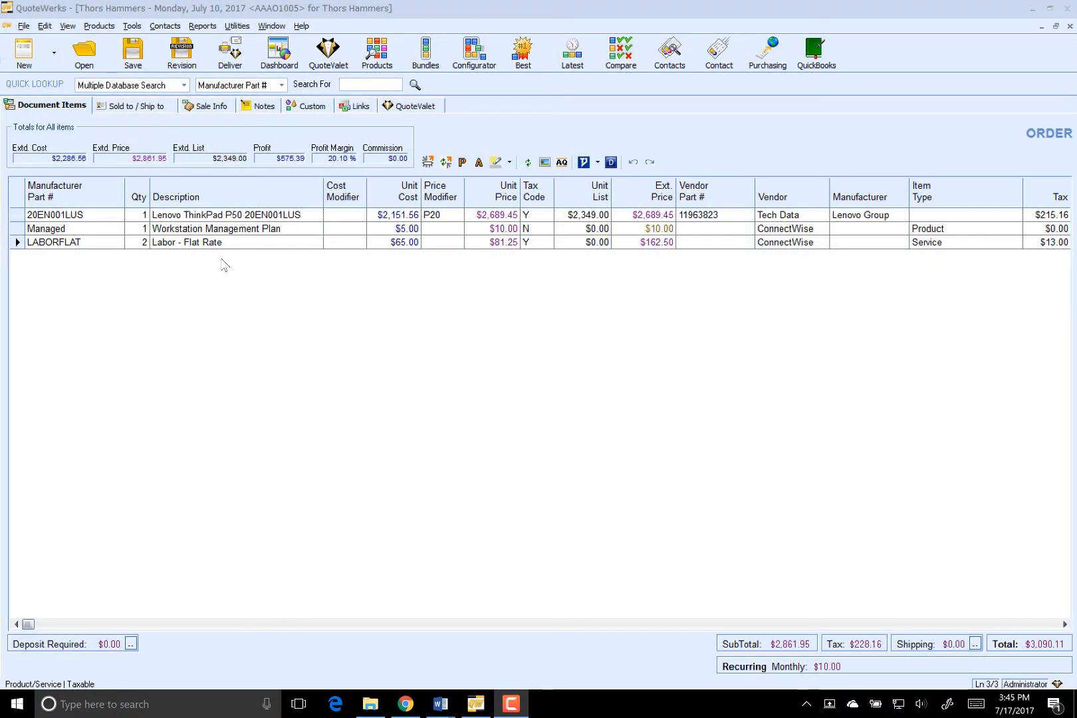
Bring up the Export To QuickBooks window listing the 11 non-exported orders
click(132, 26)
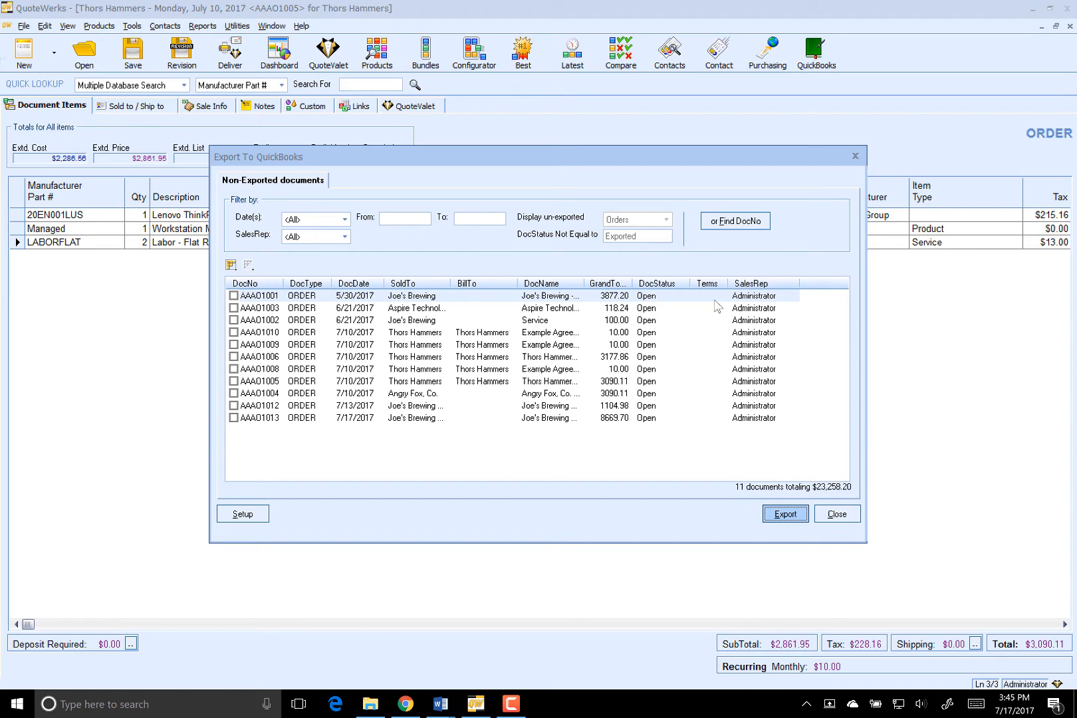
mouse_move(718, 308)
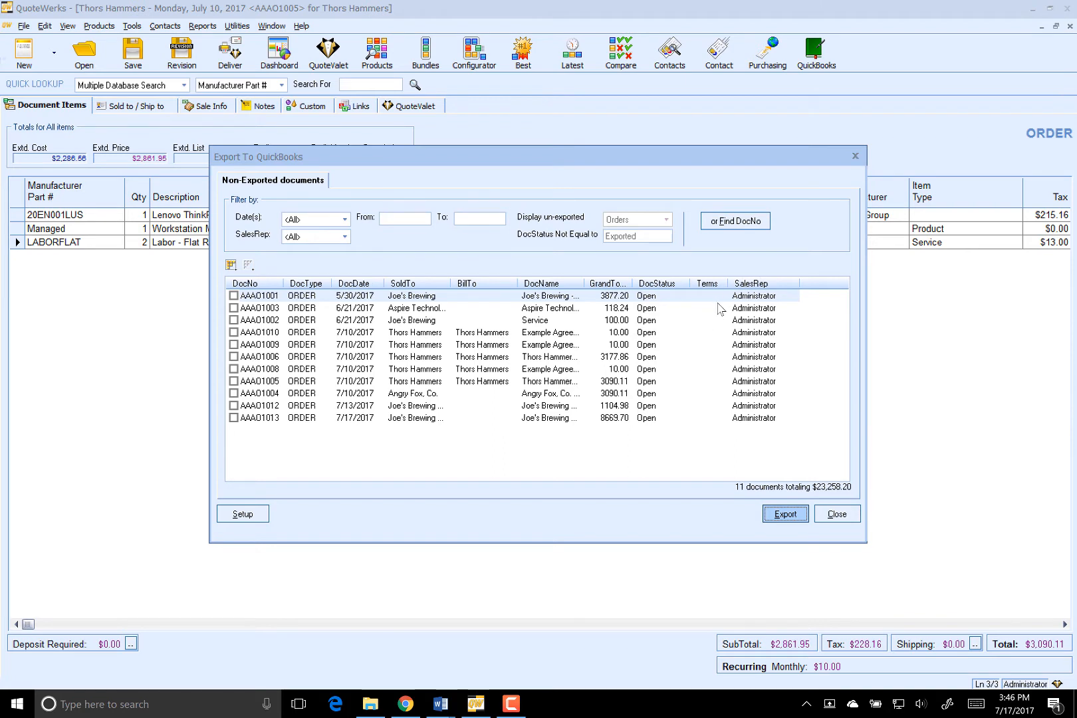
mouse_move(714, 309)
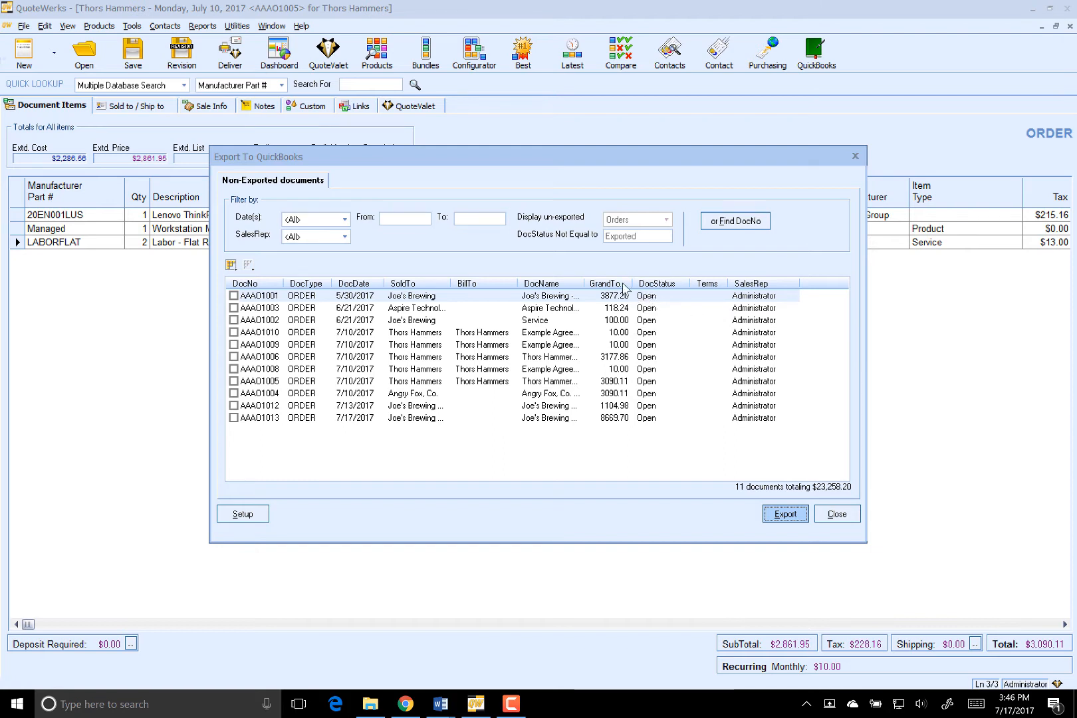
mouse_move(562, 245)
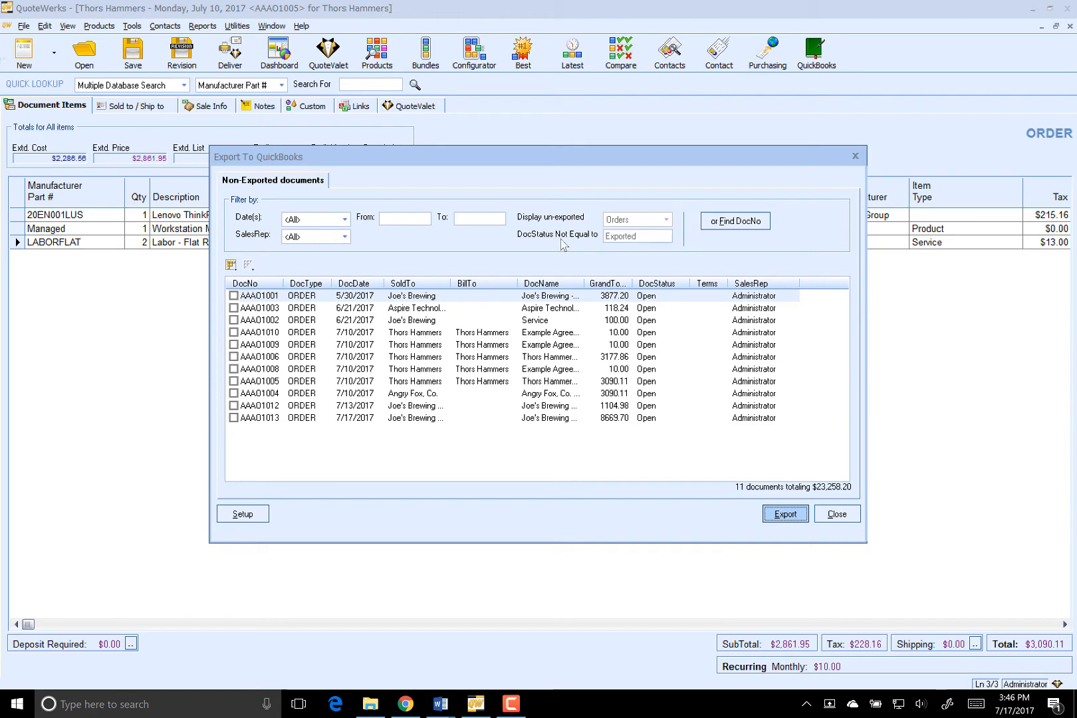
mouse_move(557, 251)
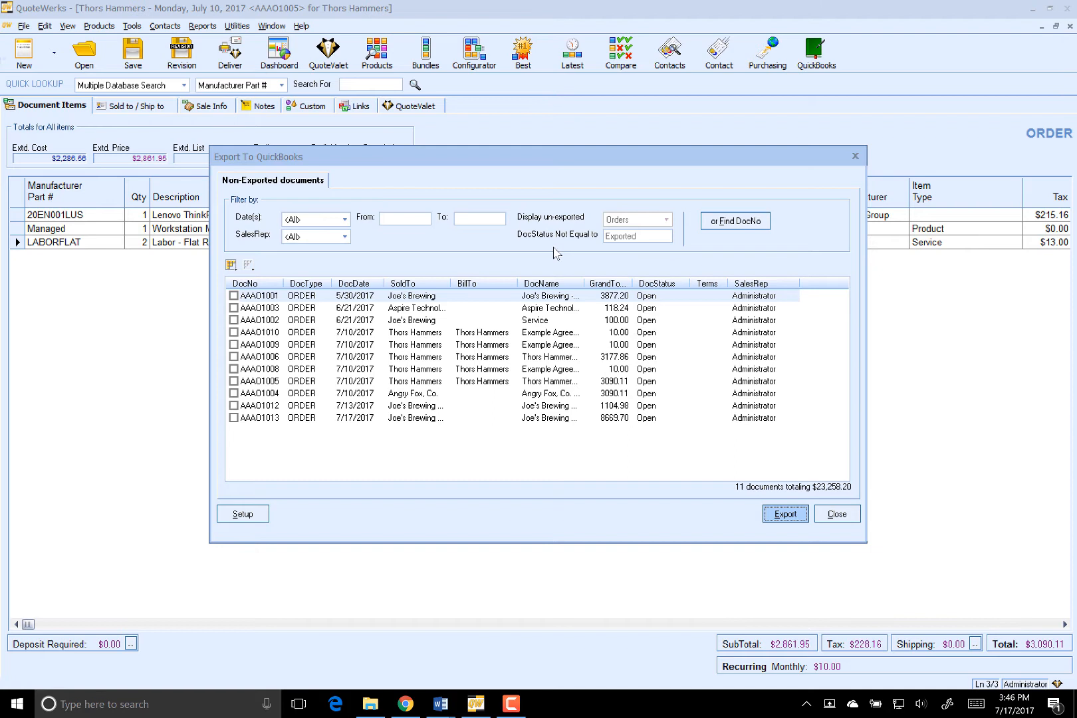
mouse_move(552, 253)
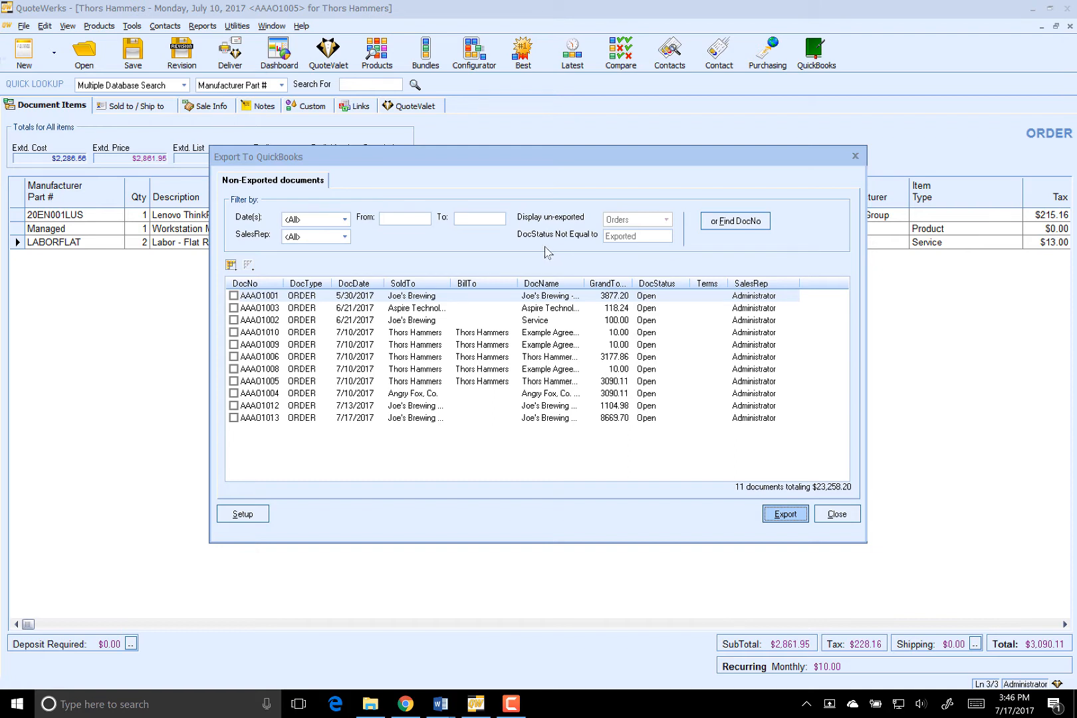
mouse_move(532, 243)
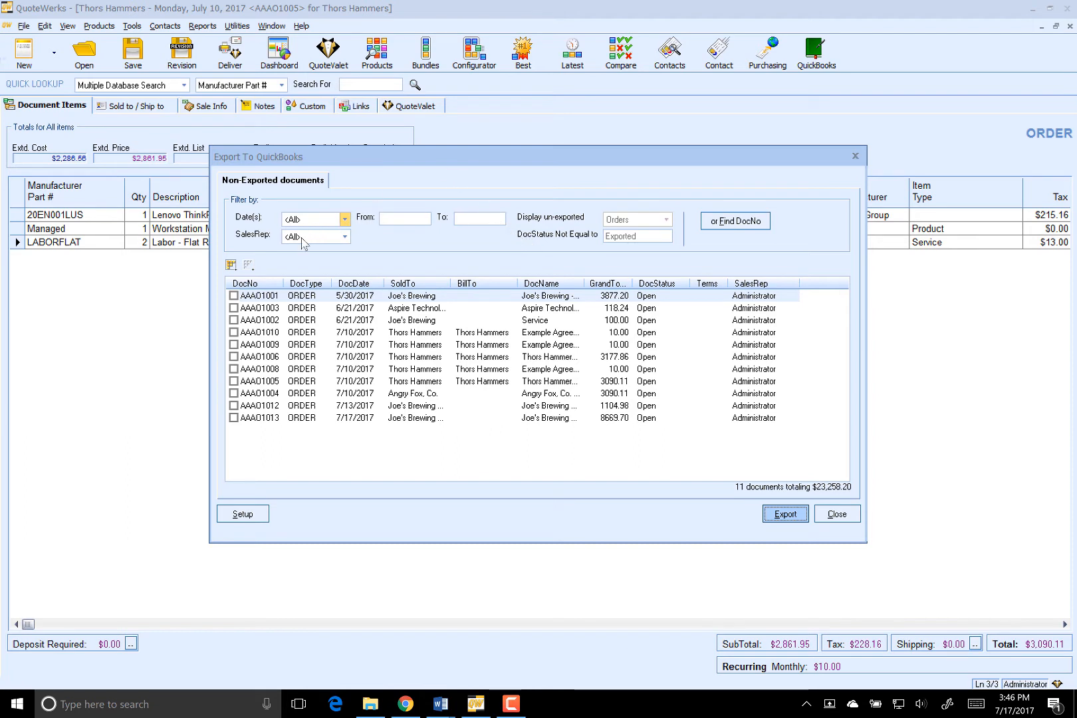
Filter the document list to This Month (7/1/2017–7/31/2017), leaving 8 orders totaling $19,162.76
click(344, 219)
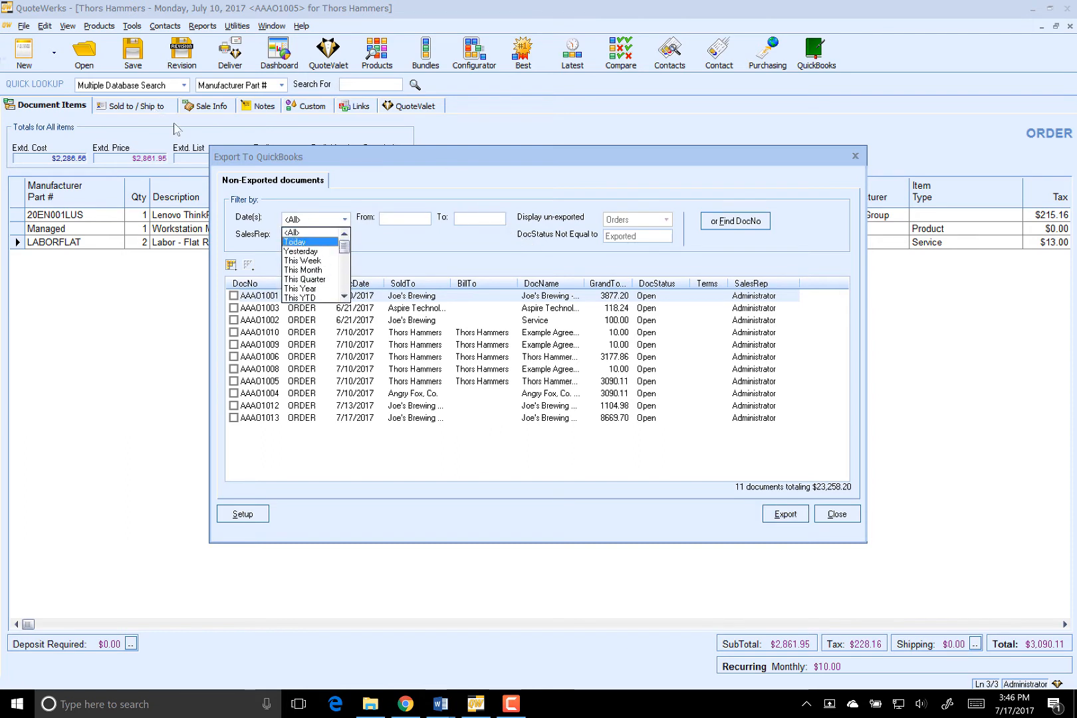
click(304, 220)
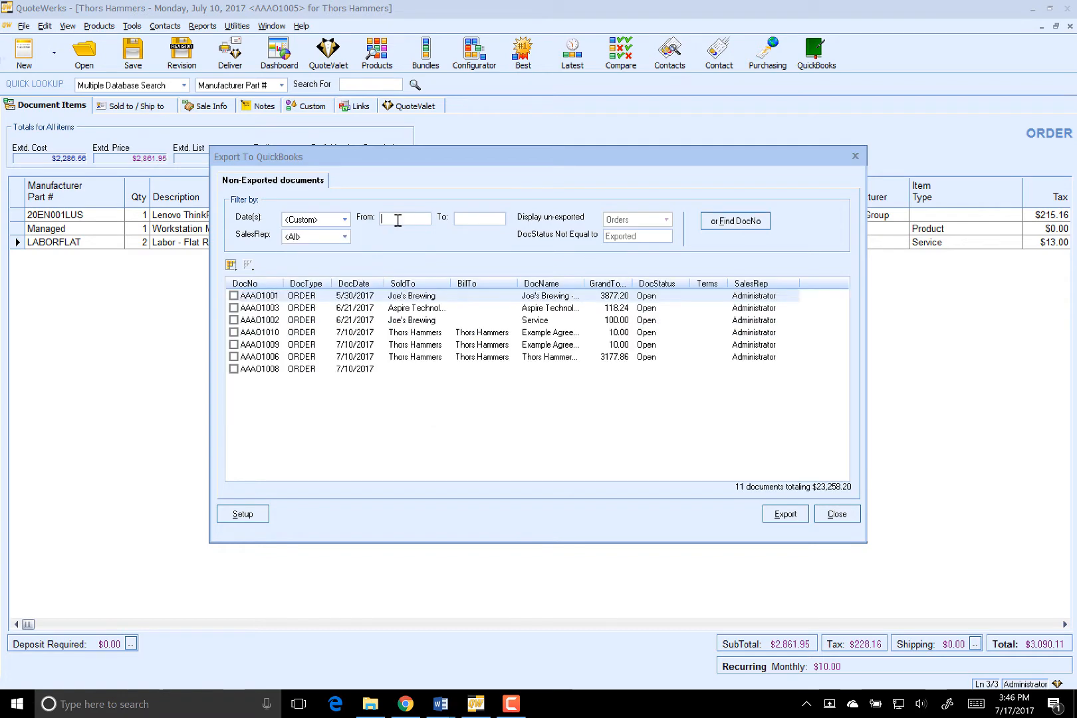
click(345, 220)
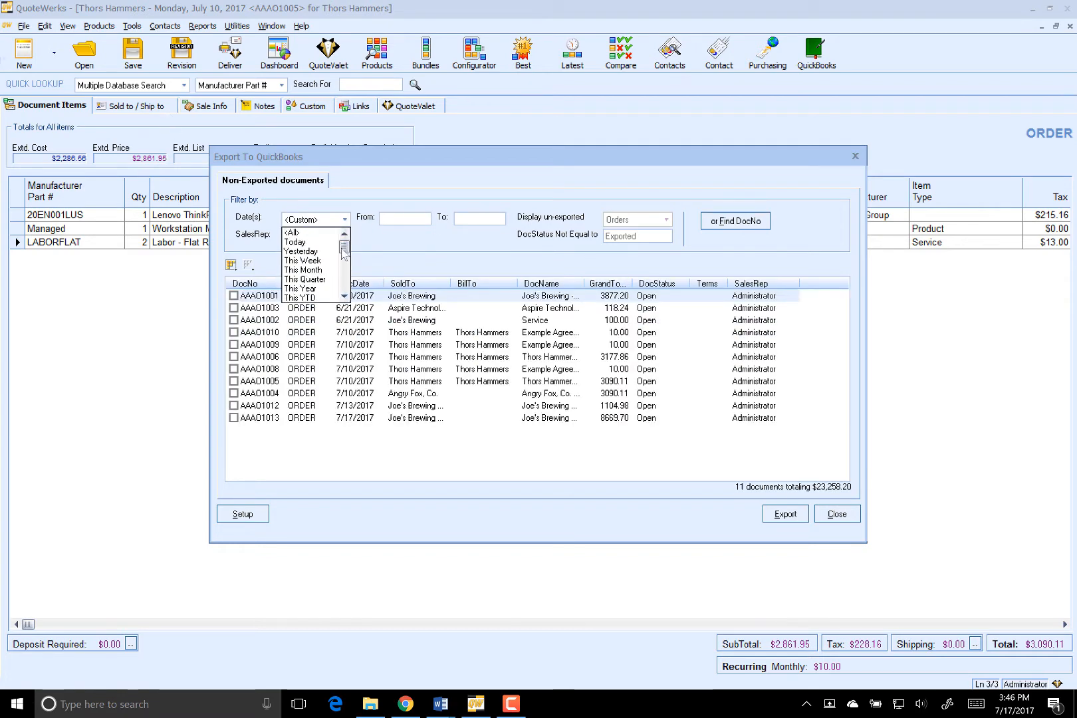
click(302, 270)
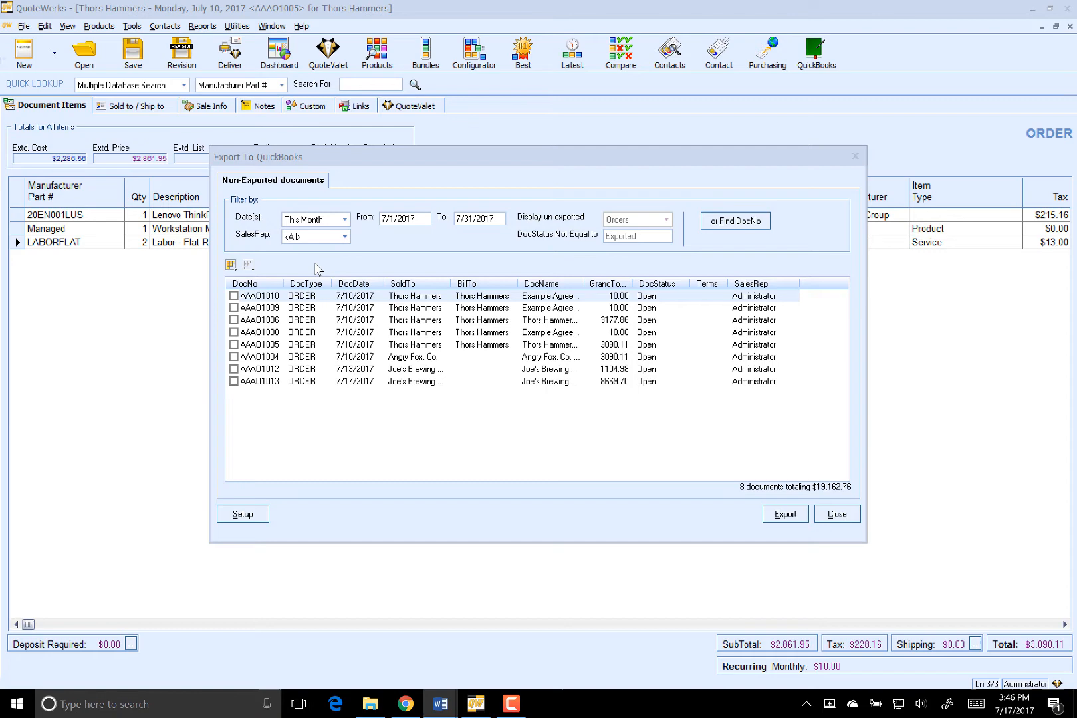
mouse_move(288, 258)
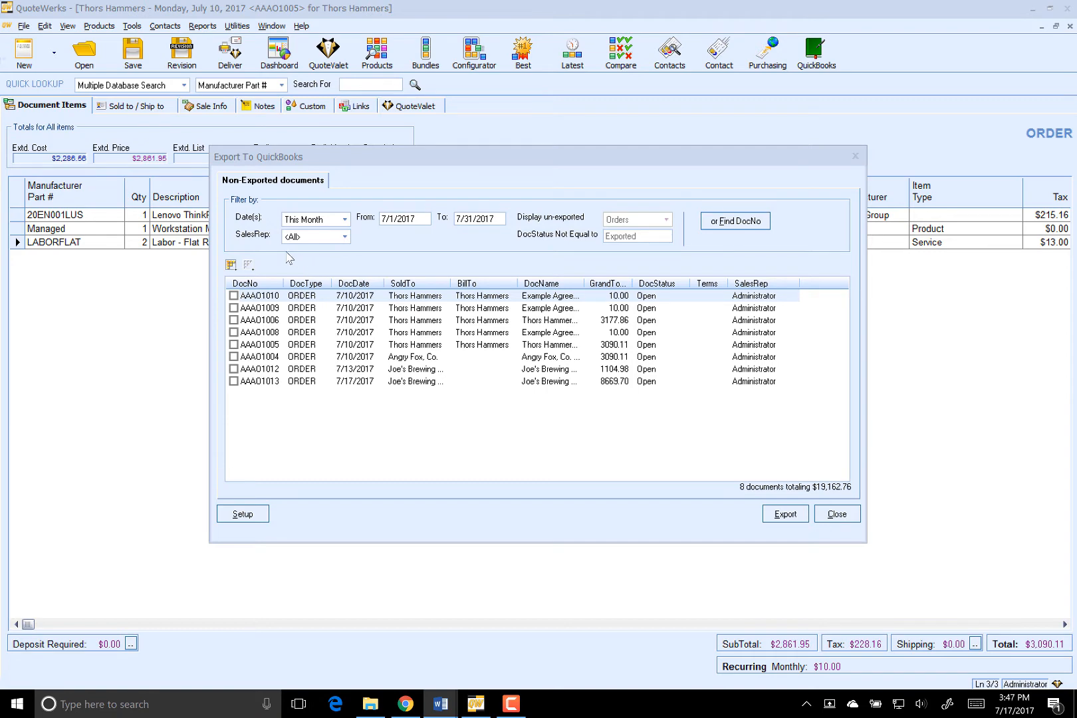
click(343, 237)
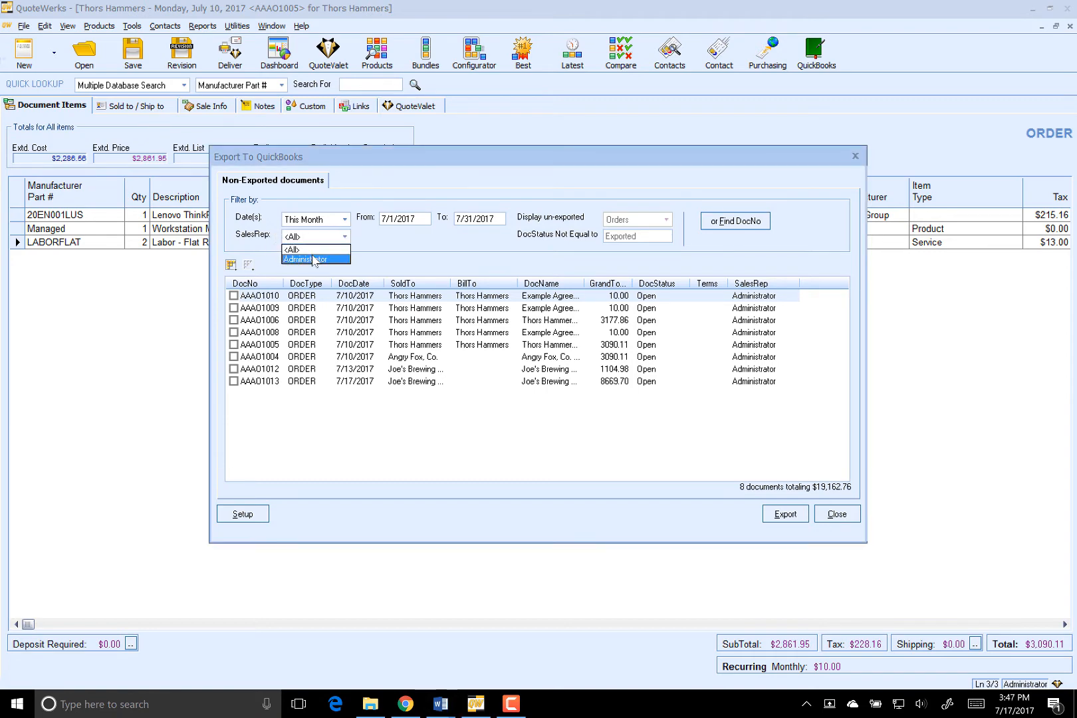
click(293, 235)
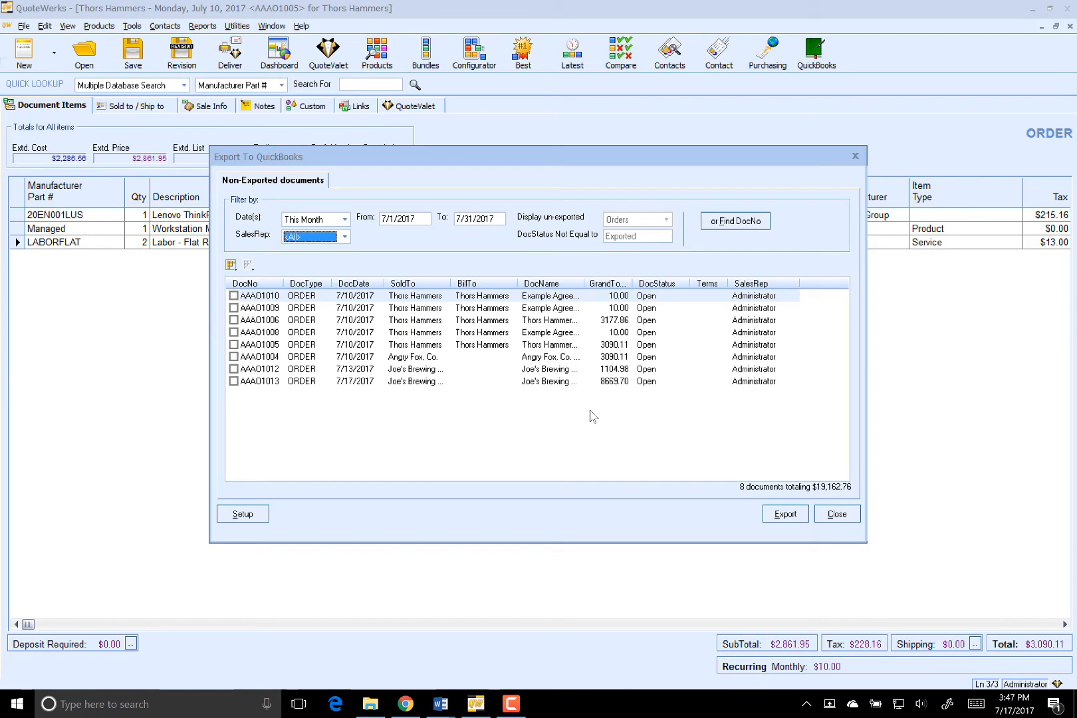
mouse_move(609, 433)
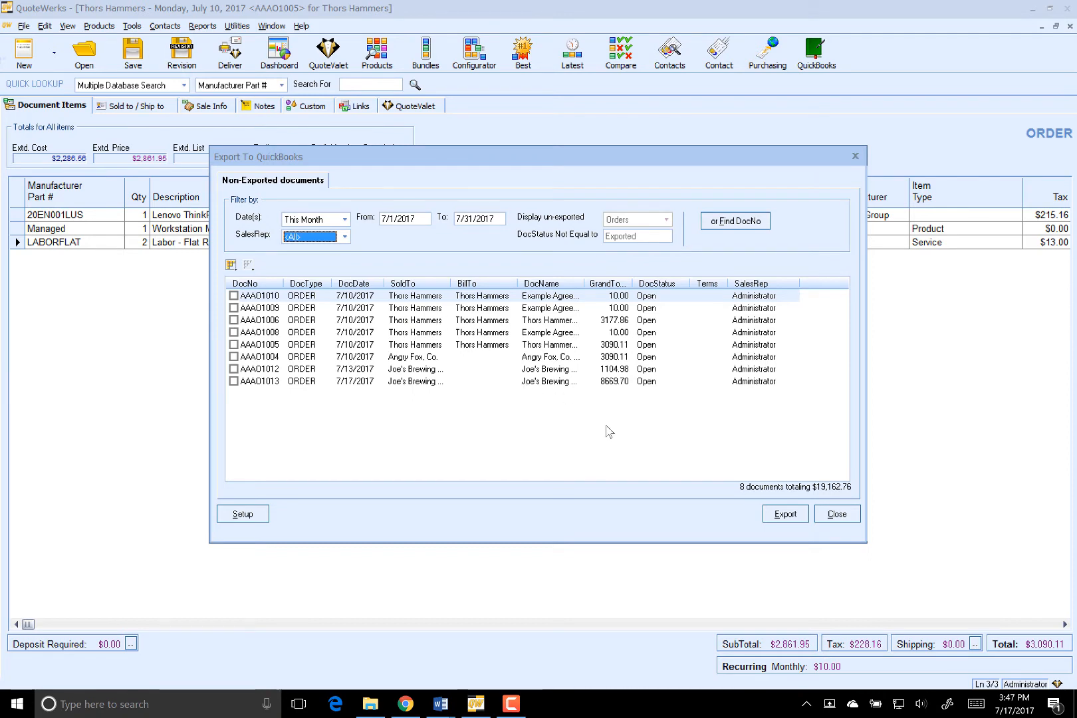
mouse_move(723, 303)
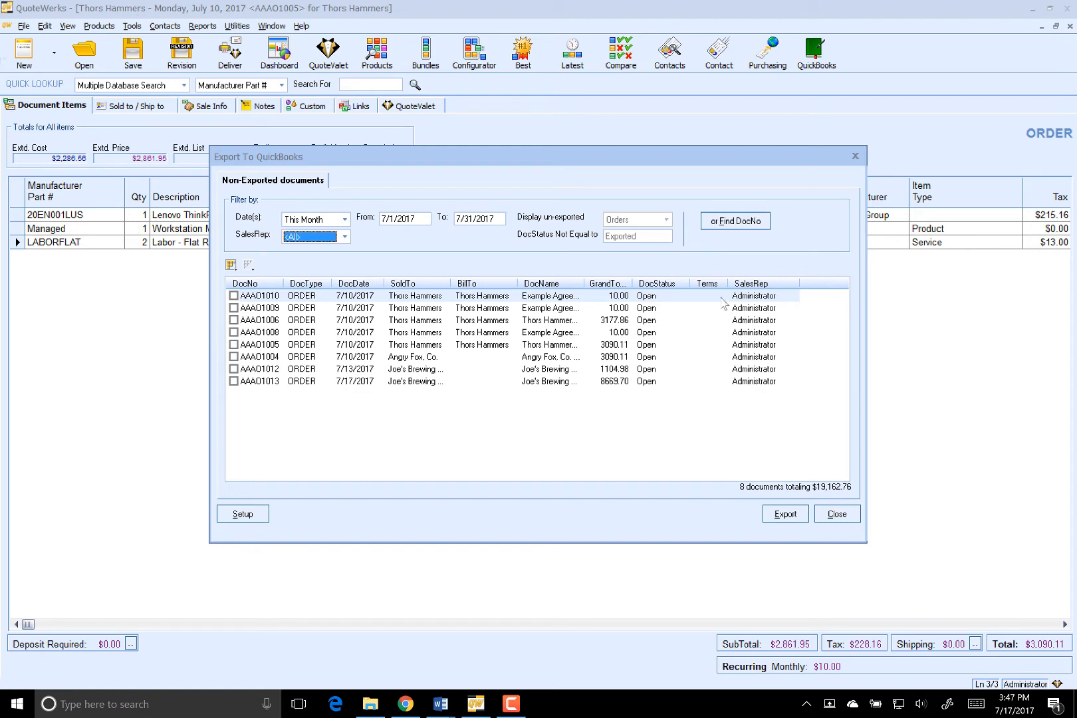
mouse_move(633, 235)
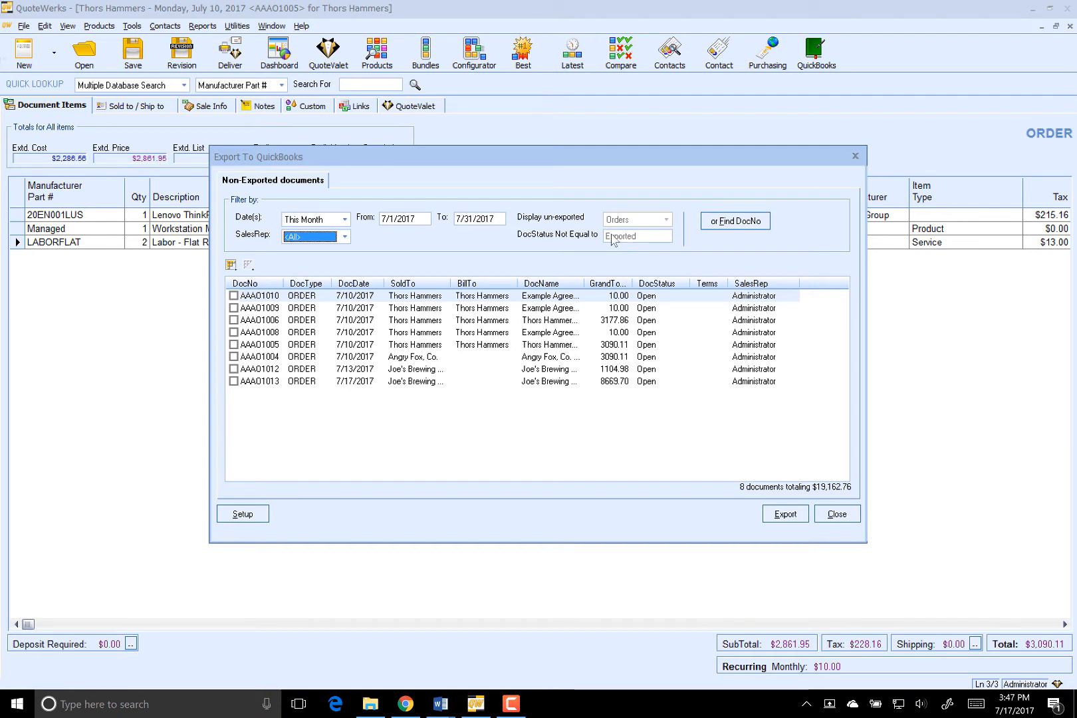
right_click(407, 349)
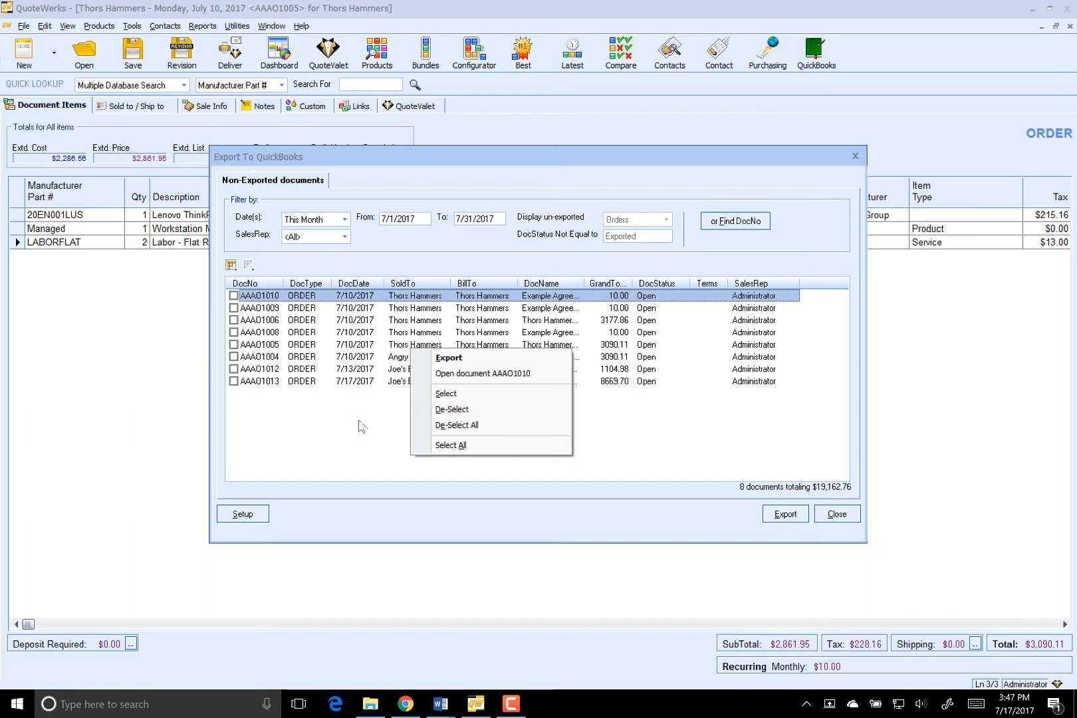
click(367, 431)
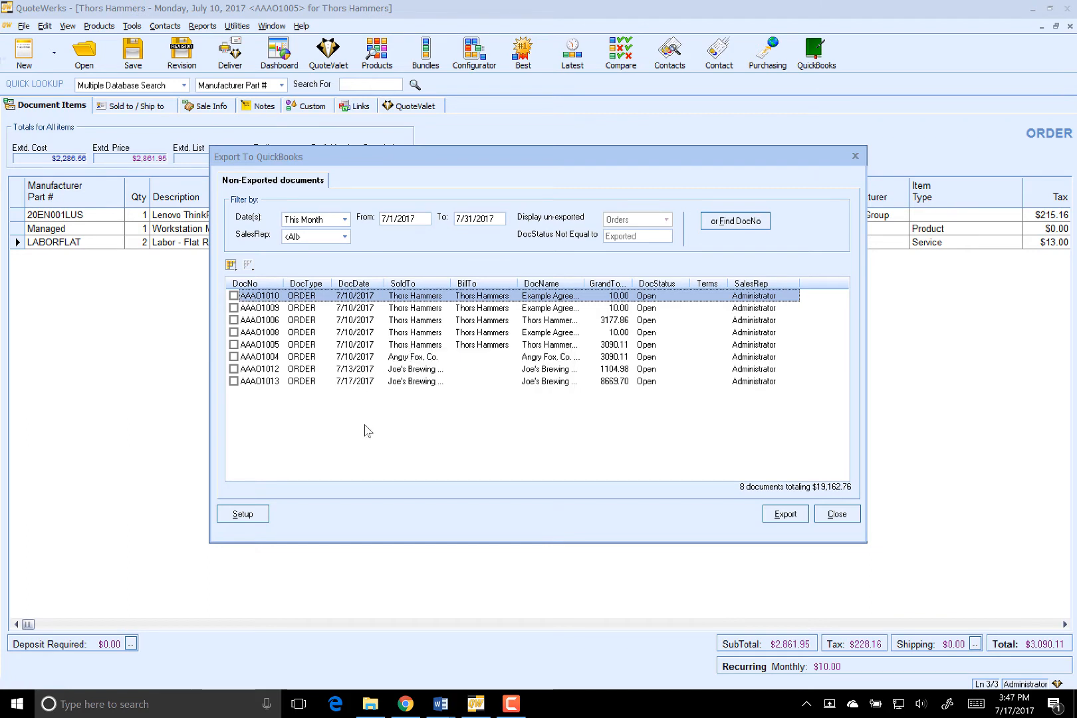
mouse_move(364, 429)
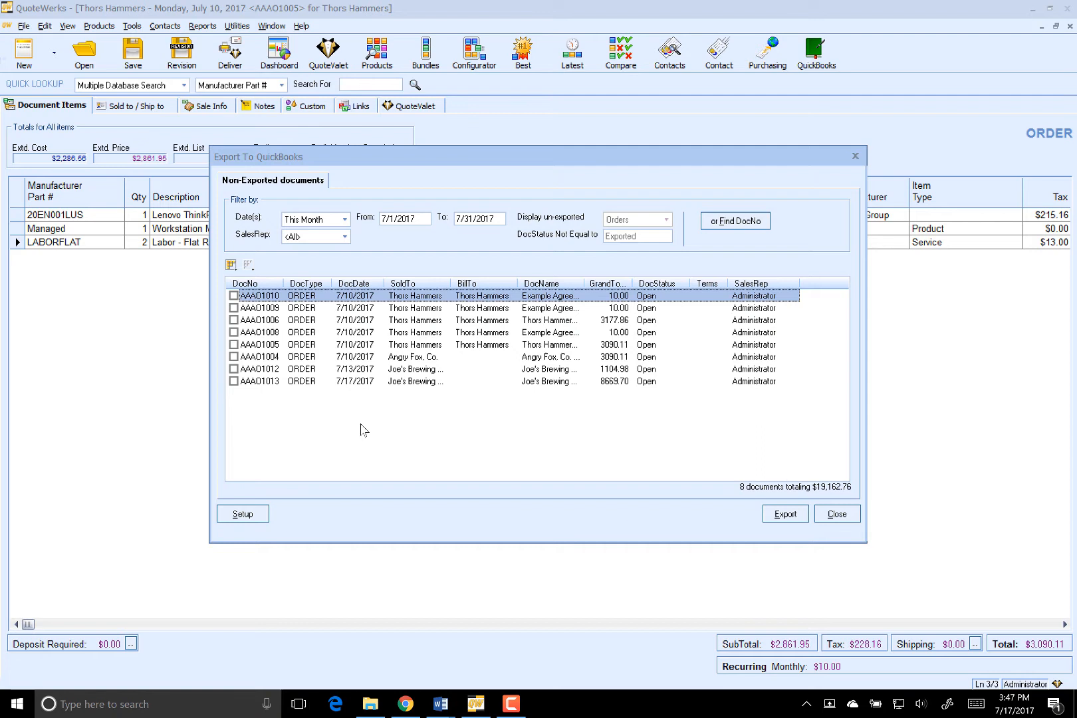
mouse_move(349, 427)
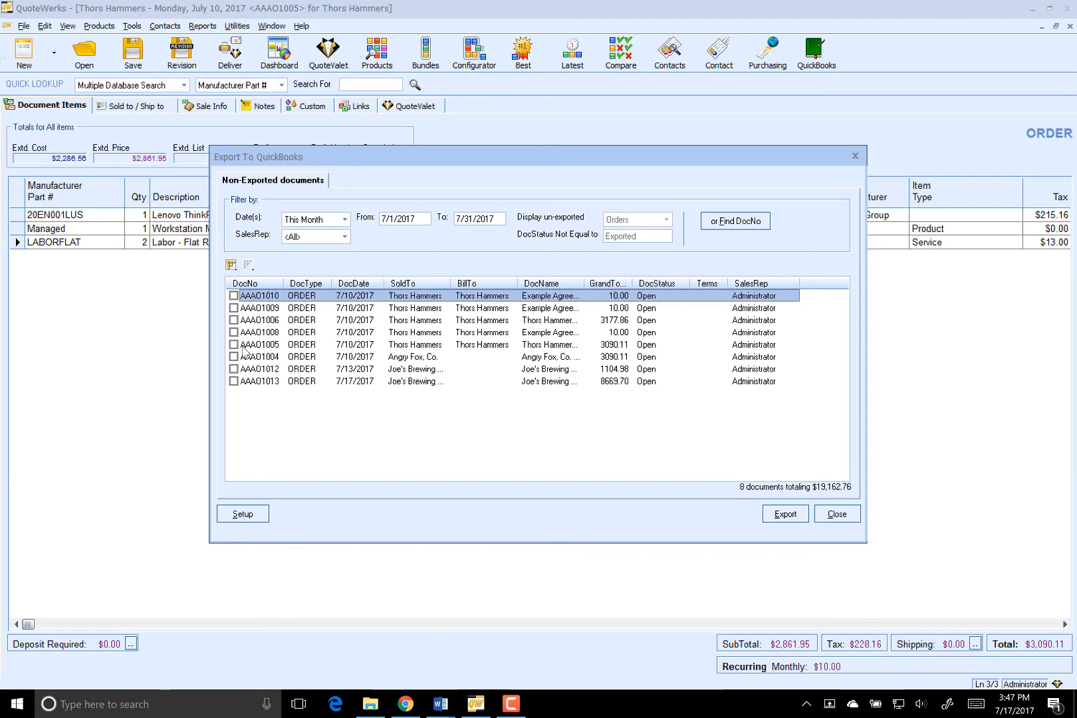
Check order AAAA01005 ($3,090.11) and start exporting it to QuickBooks Online
click(233, 344)
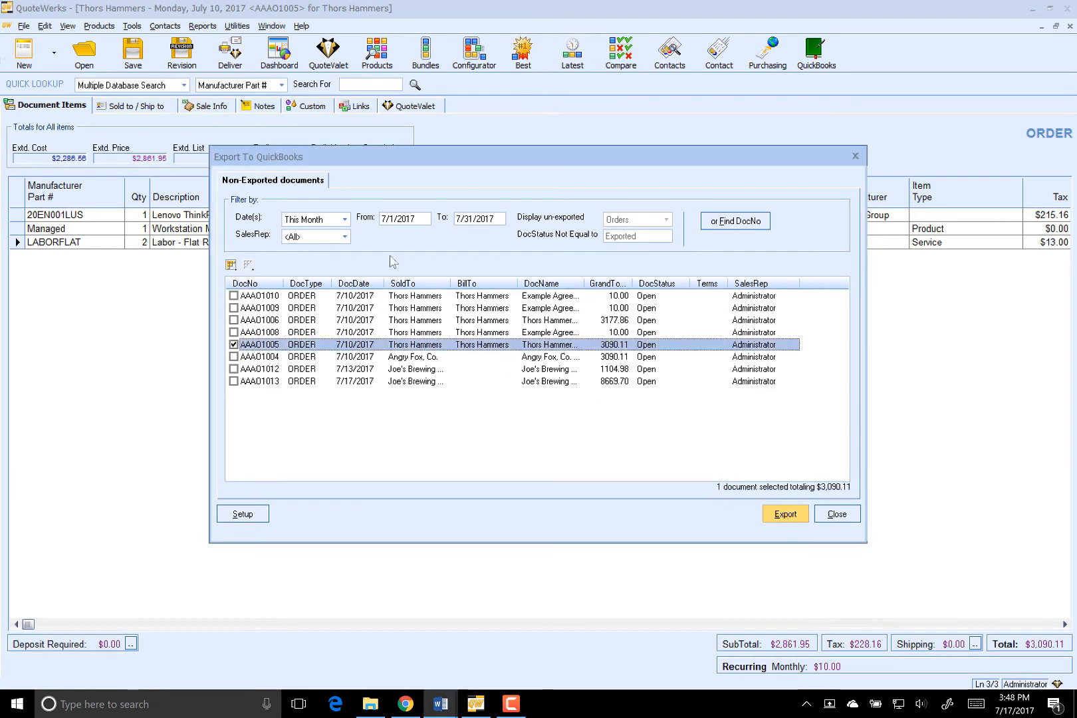
click(784, 515)
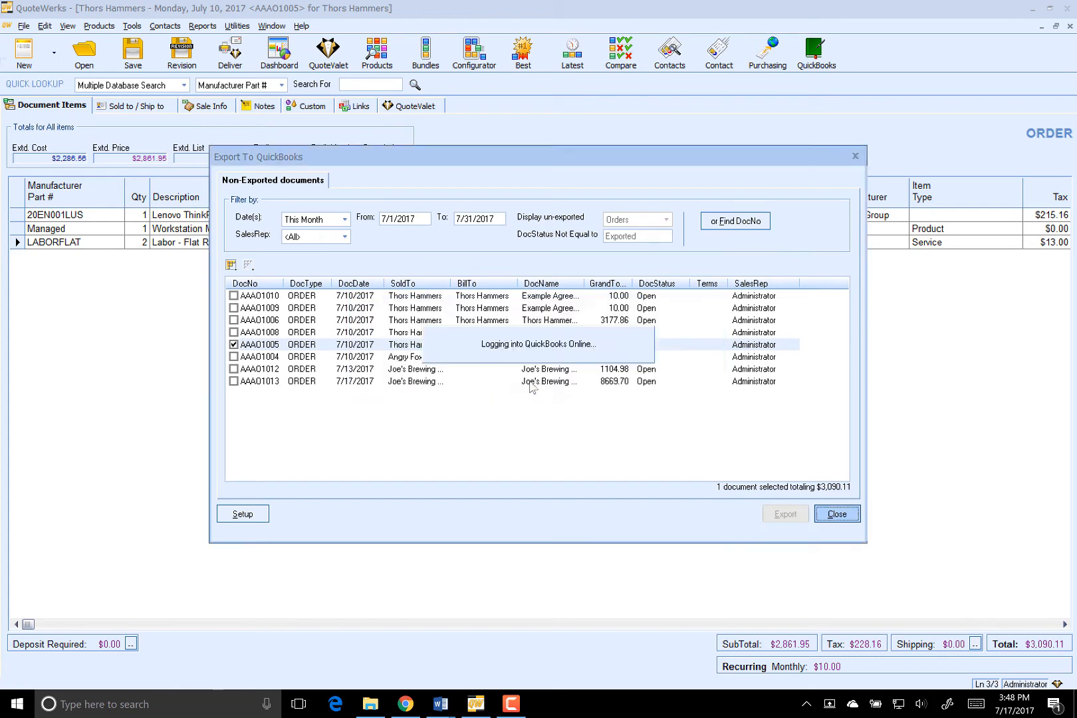
mouse_move(585, 445)
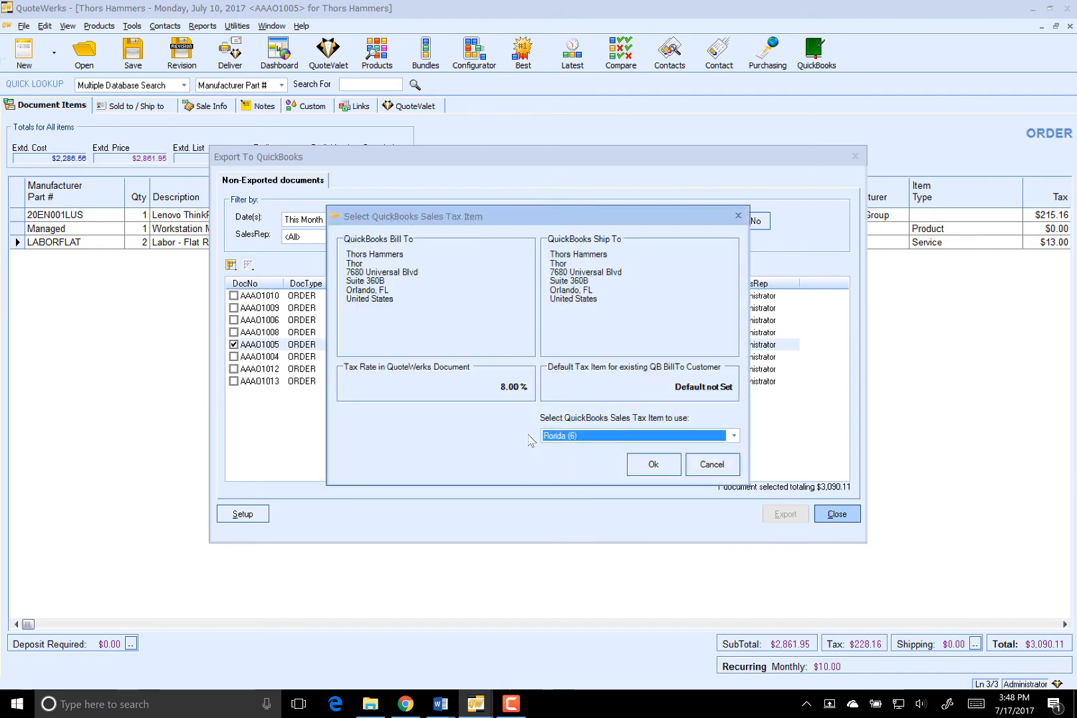
mouse_move(498, 438)
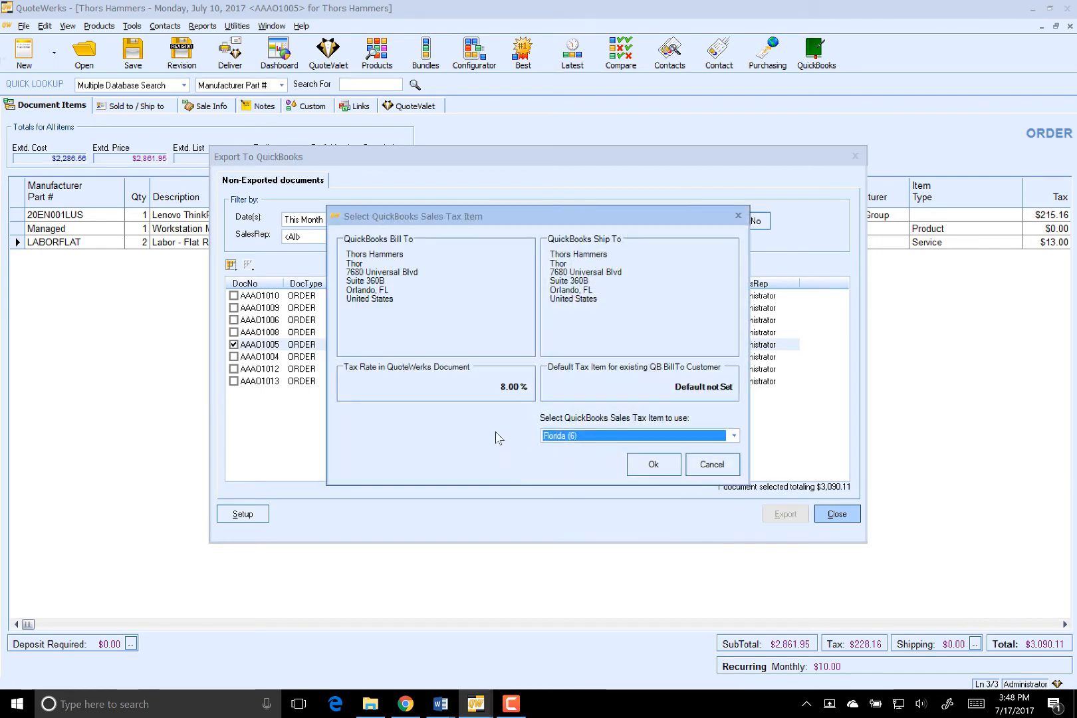
mouse_move(460, 435)
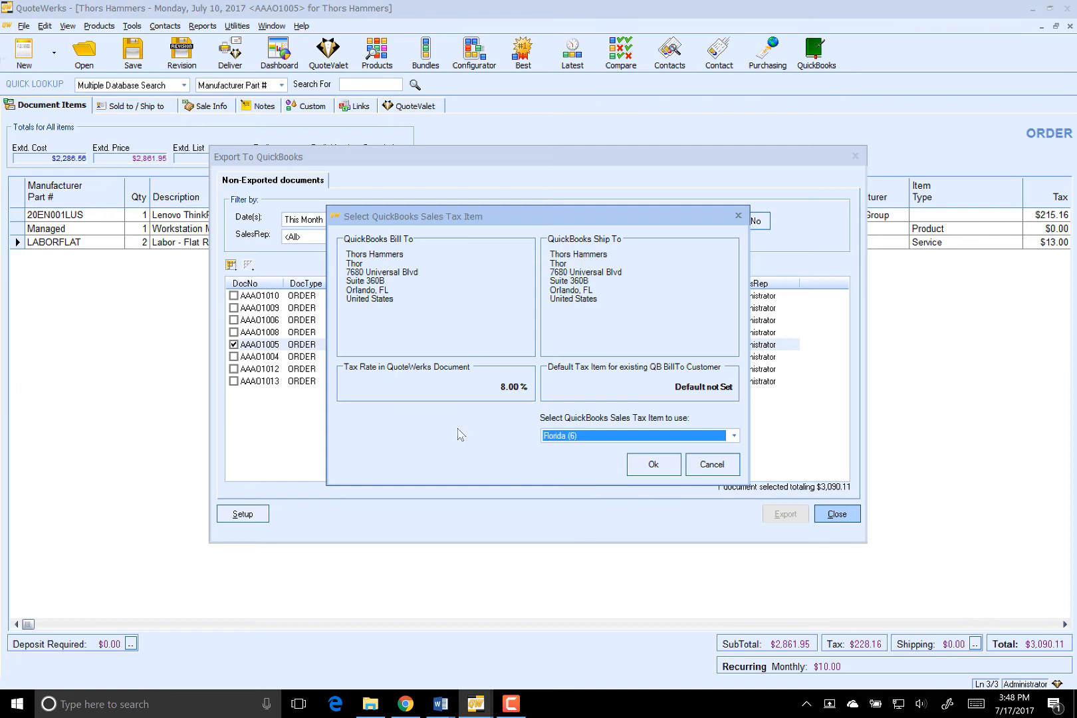
mouse_move(453, 434)
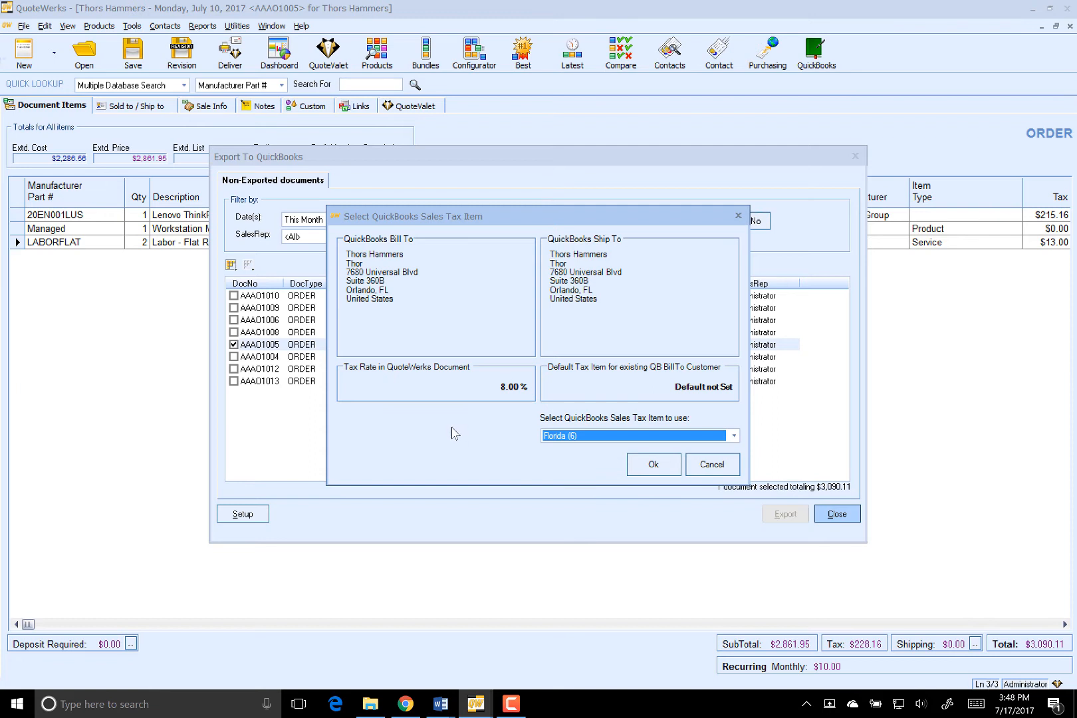
mouse_move(449, 428)
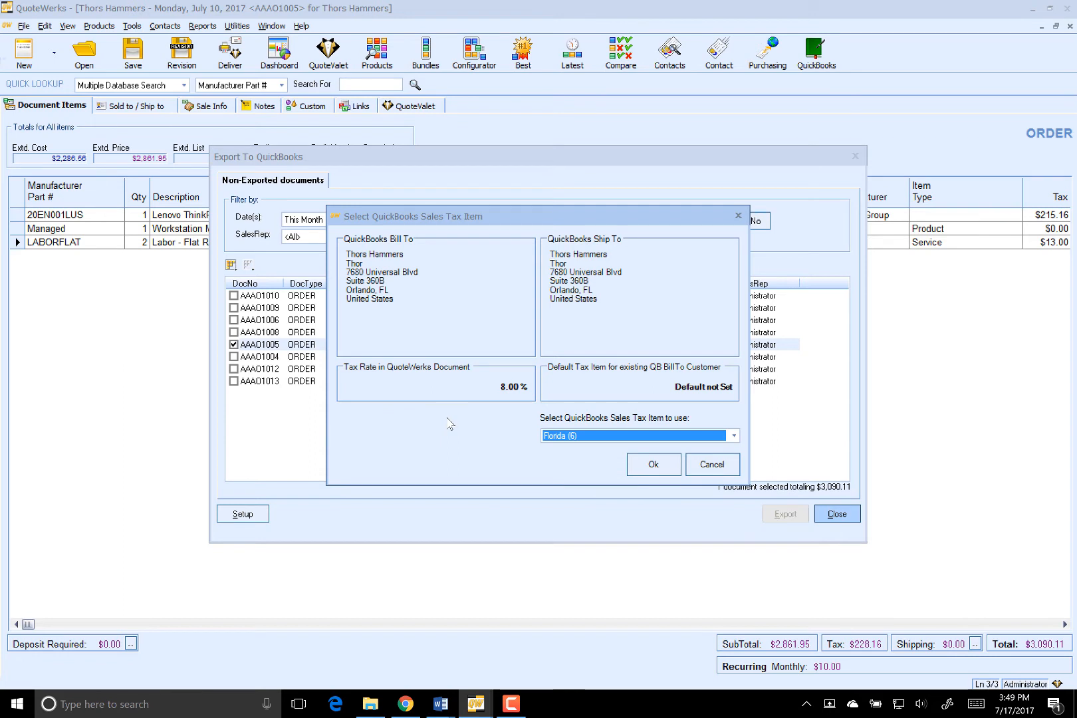
mouse_move(447, 422)
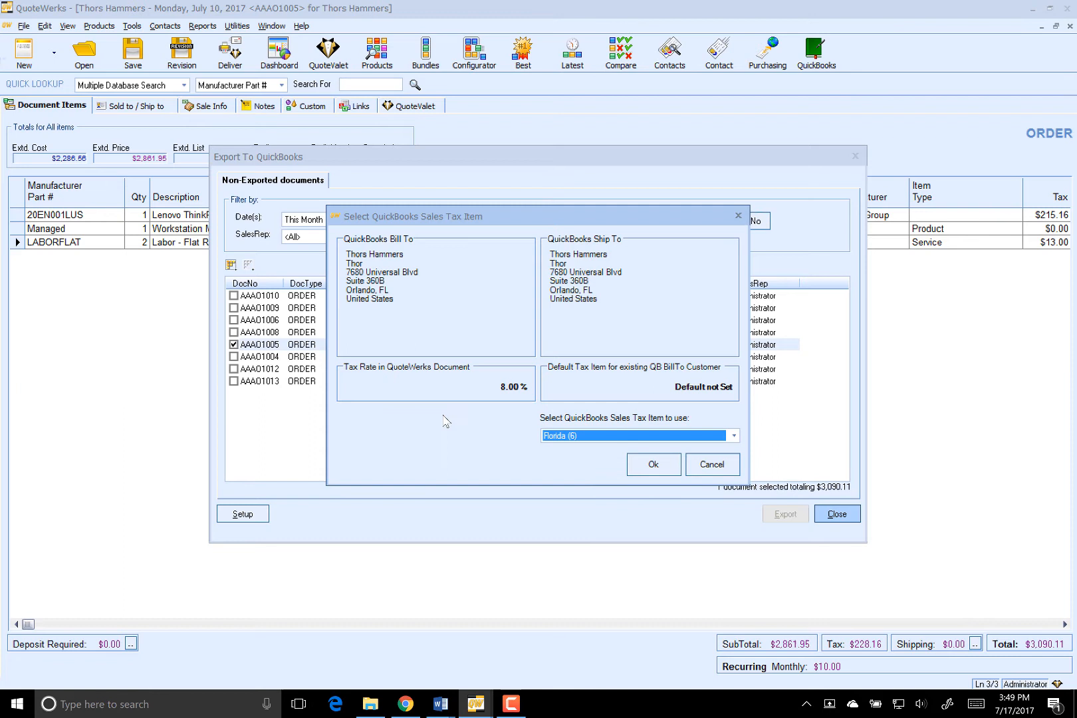
mouse_move(500, 388)
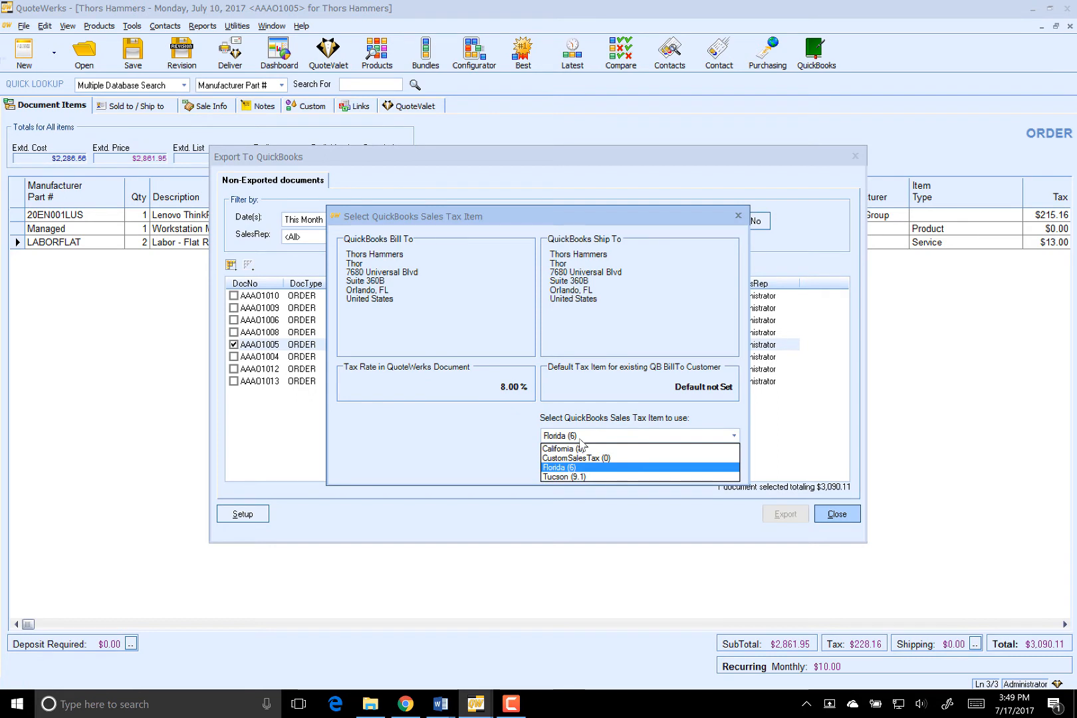
mouse_move(638, 442)
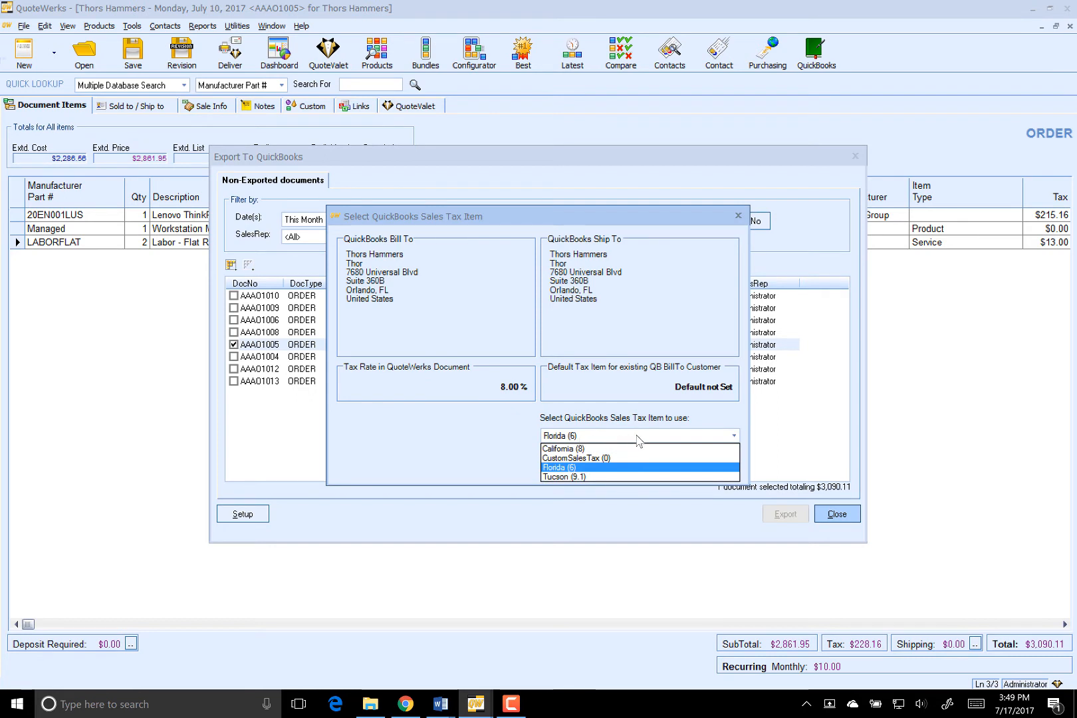
mouse_move(631, 440)
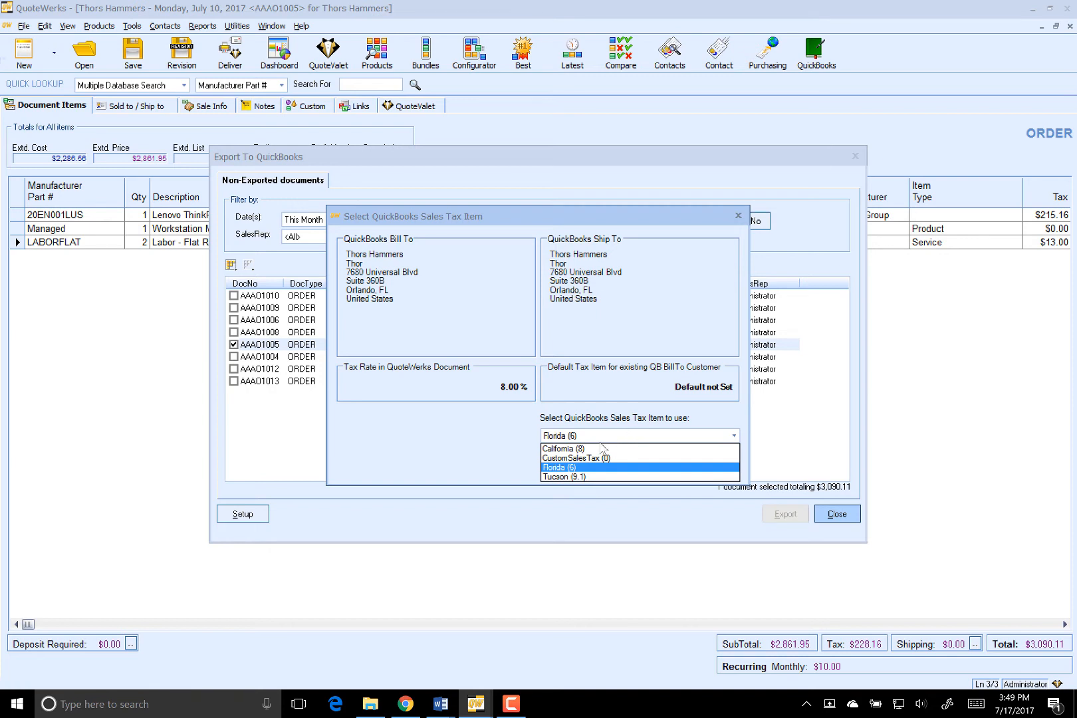
Choose California (8) as the QuickBooks sales tax item and confirm it
click(564, 448)
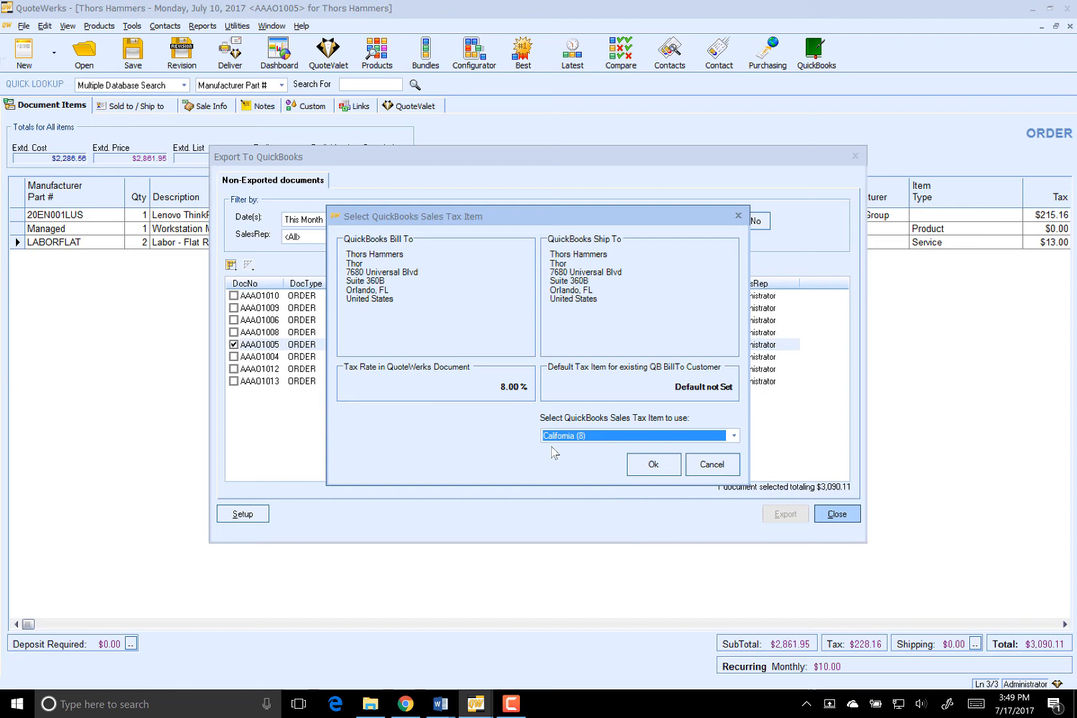
mouse_move(652, 464)
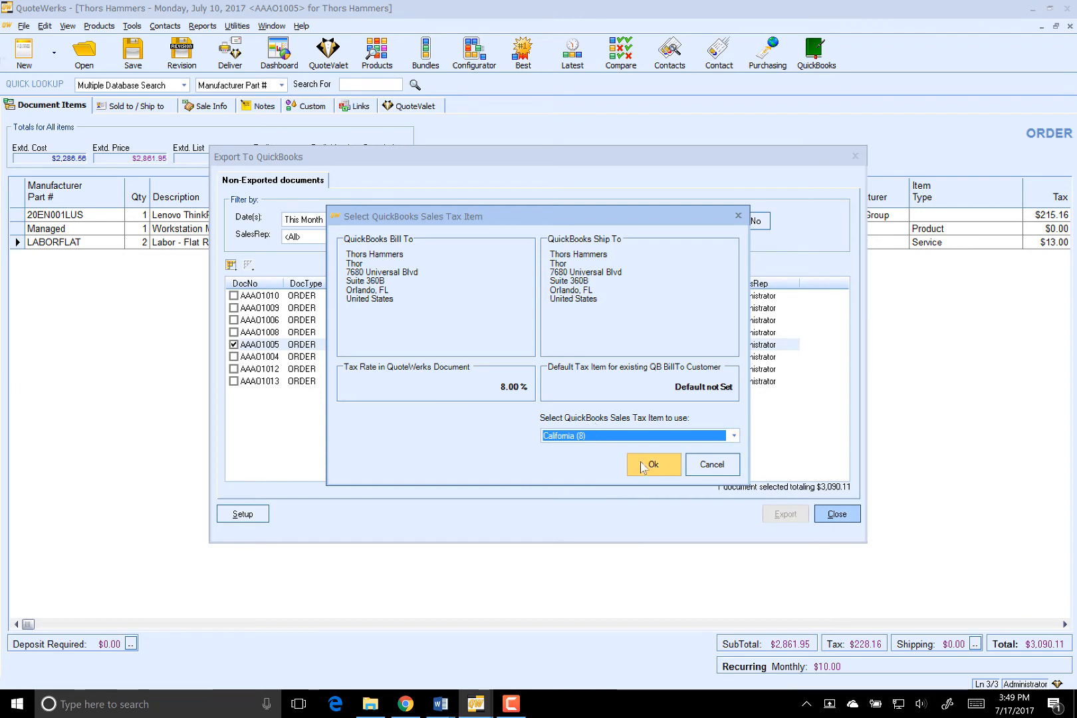
mouse_move(639, 473)
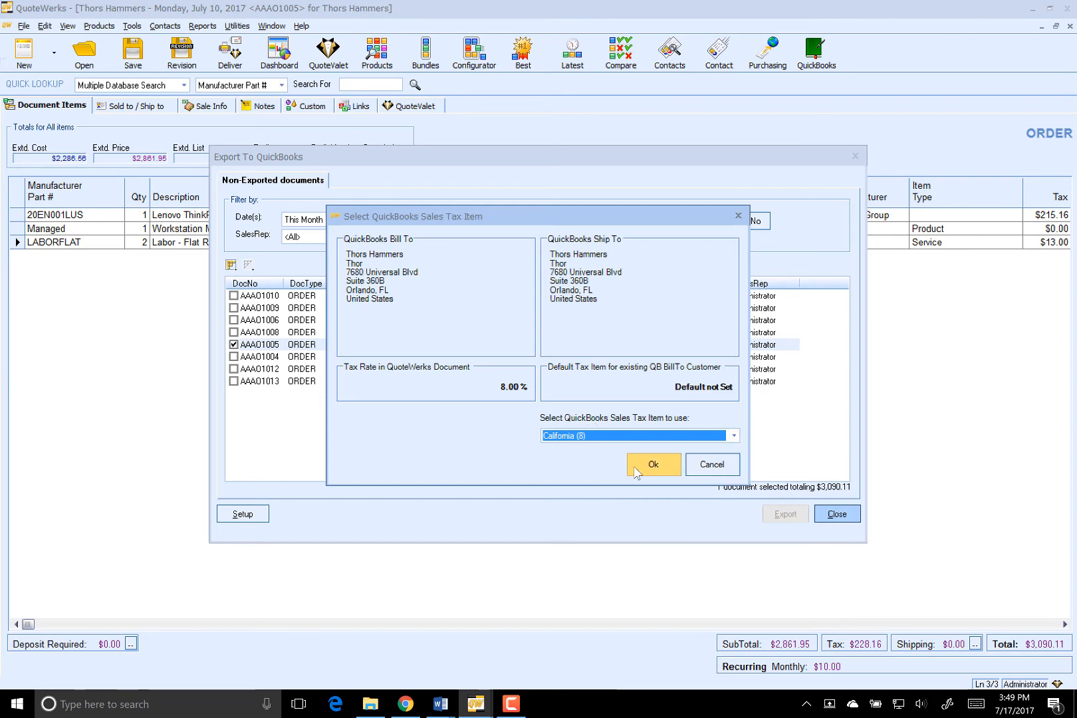
click(653, 464)
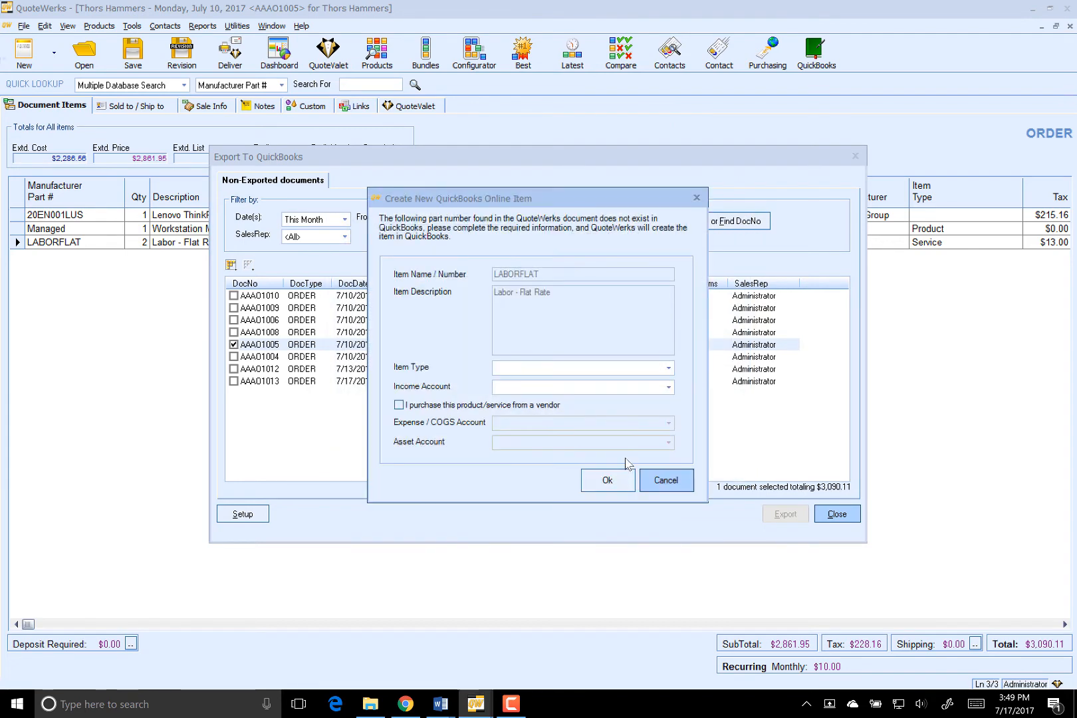
mouse_move(460, 443)
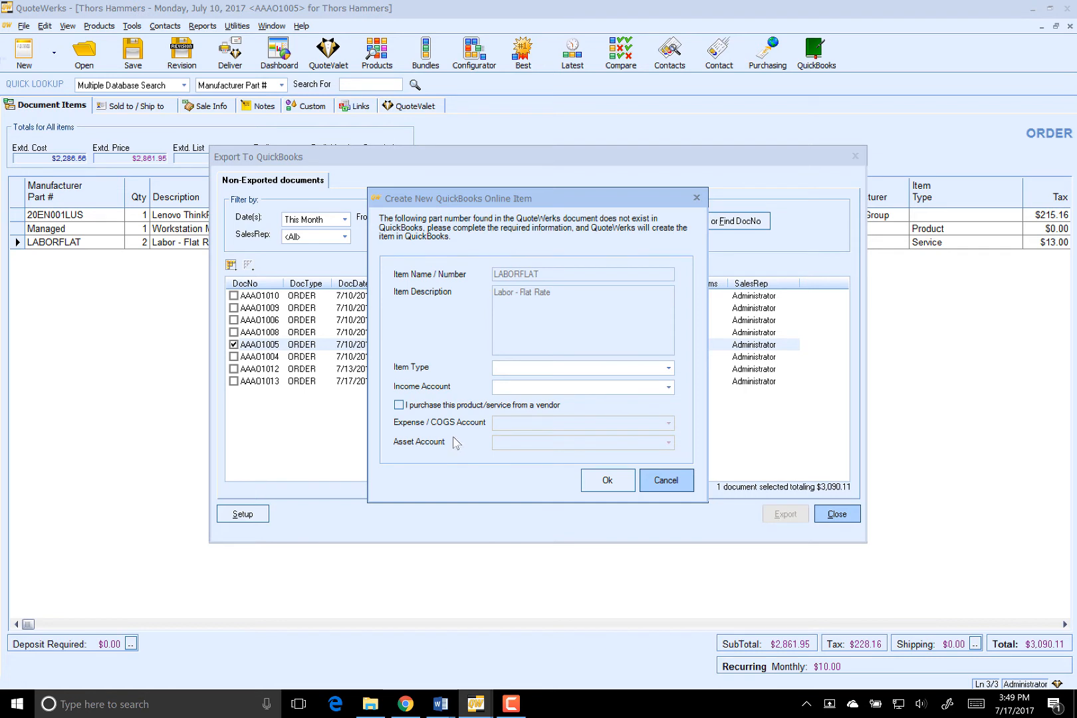
mouse_move(454, 444)
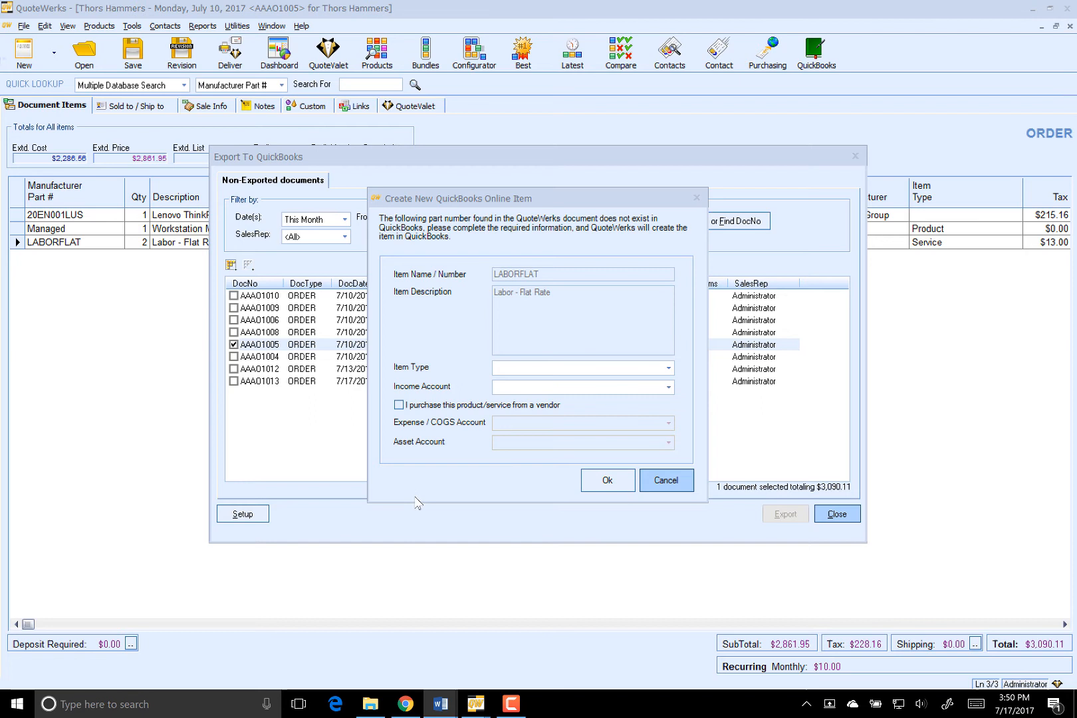
mouse_move(428, 375)
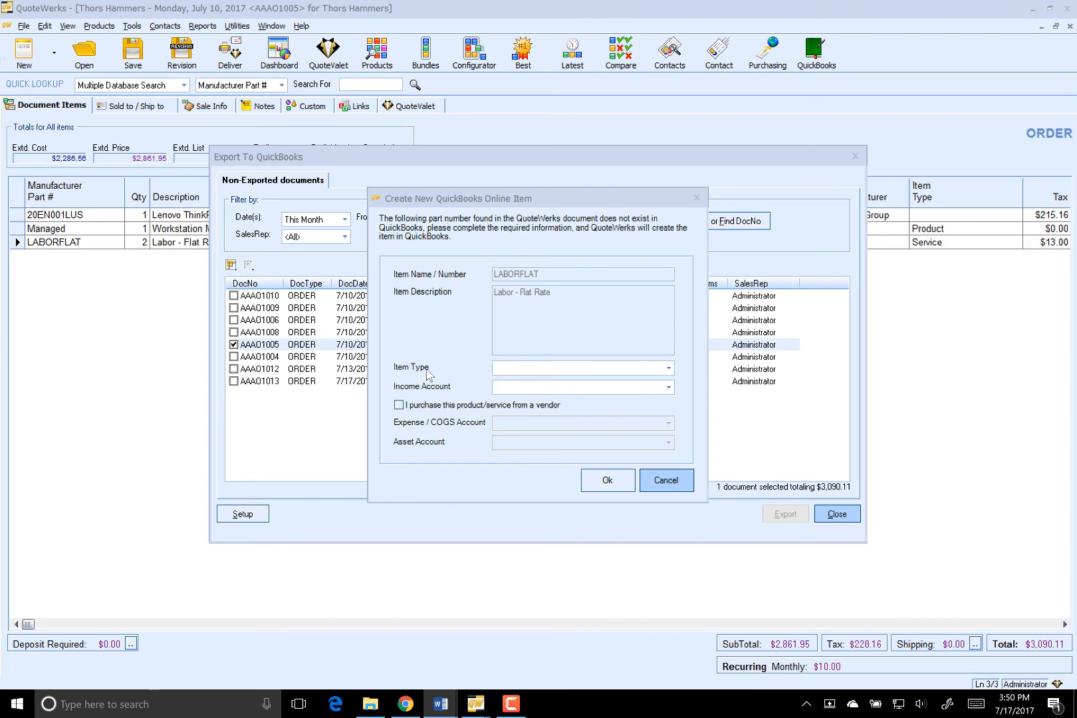
mouse_move(429, 376)
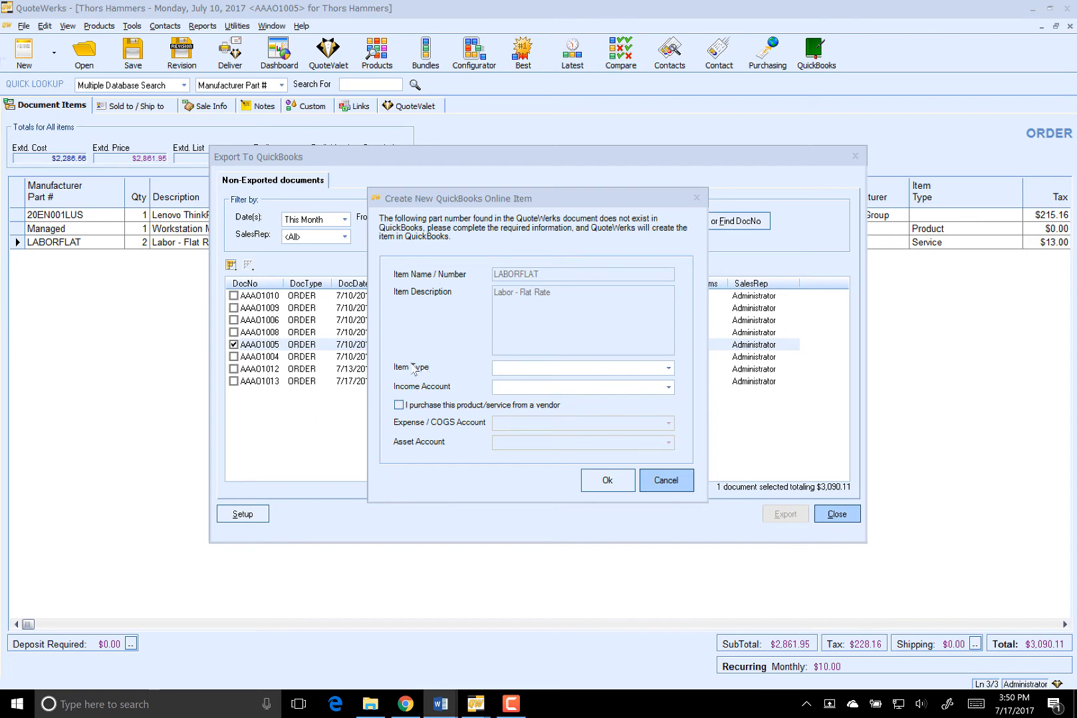
mouse_move(434, 353)
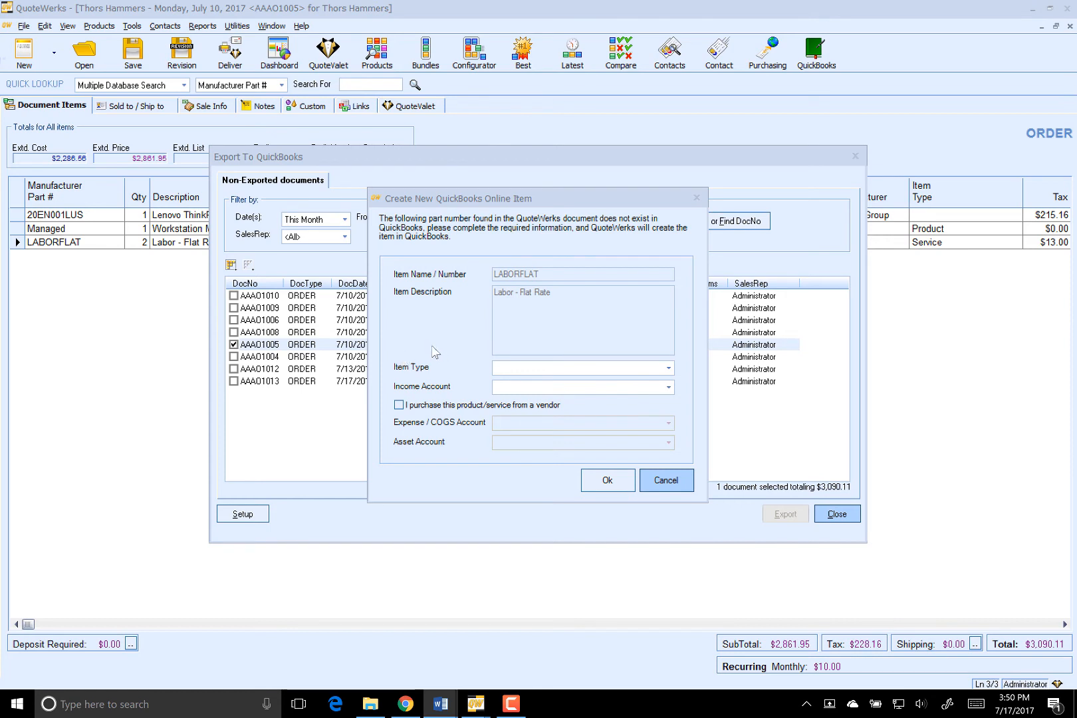
mouse_move(385, 321)
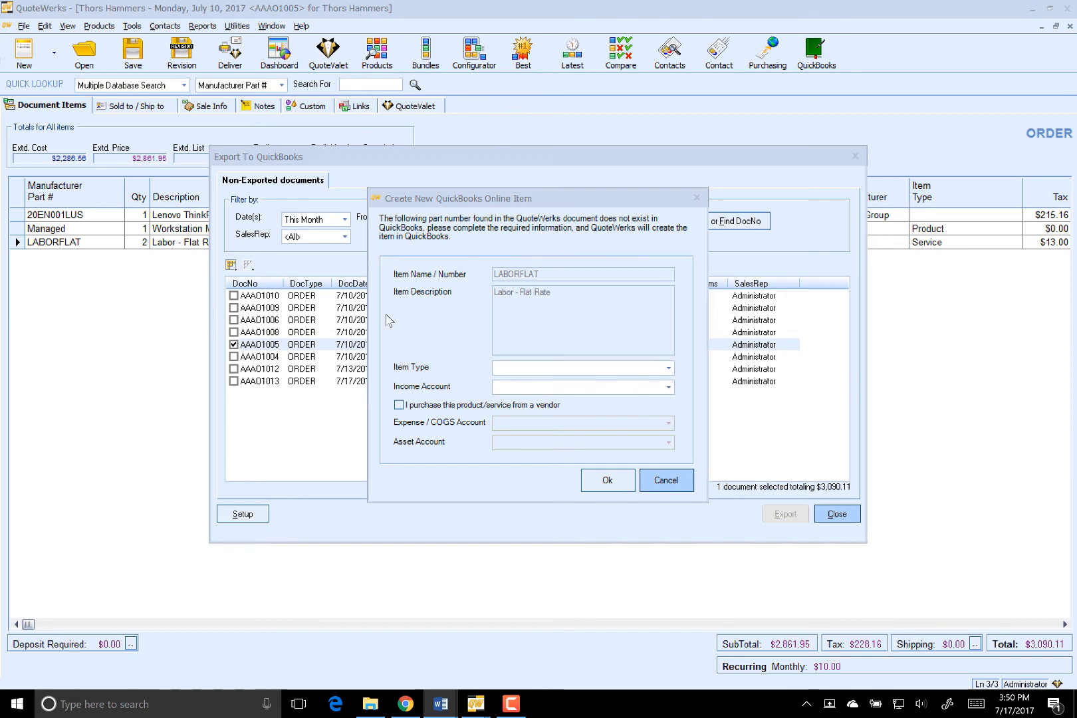
mouse_move(426, 306)
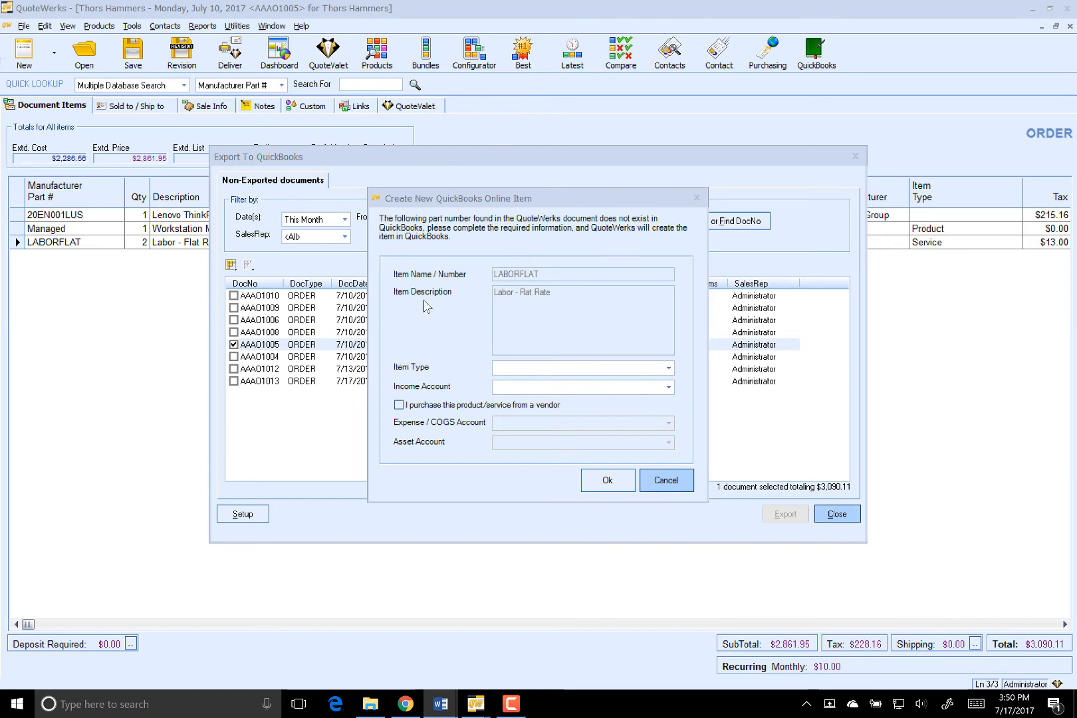
mouse_move(508, 358)
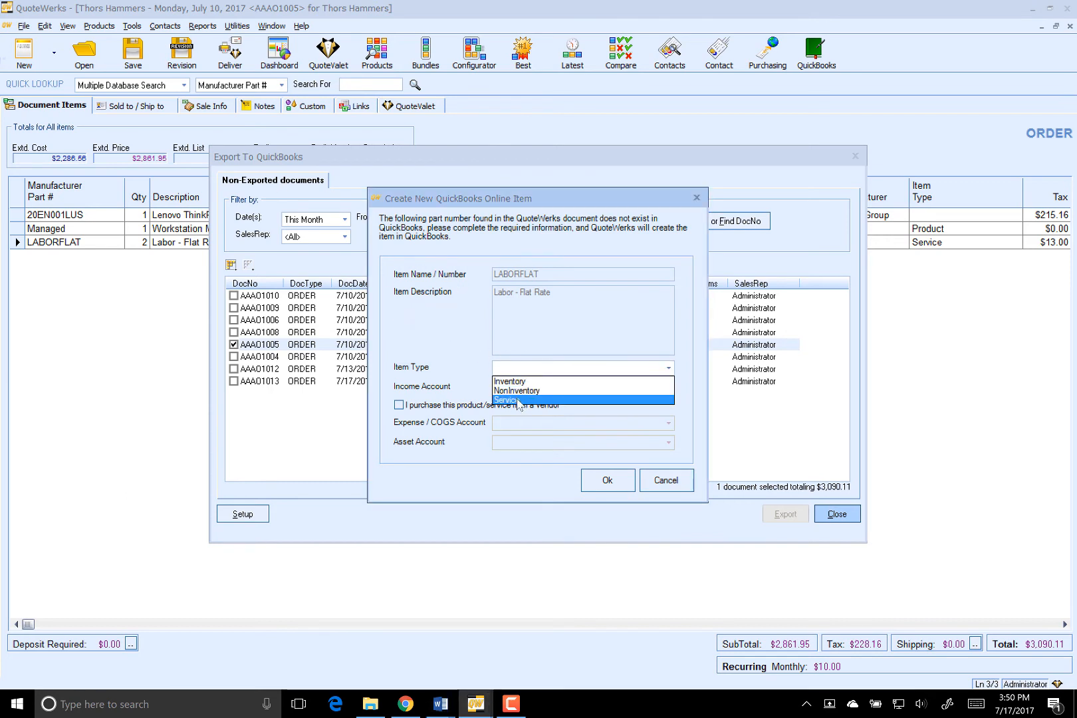
Create LABORFLAT as a Service item with Billable Expense Income, continuing the export
click(504, 400)
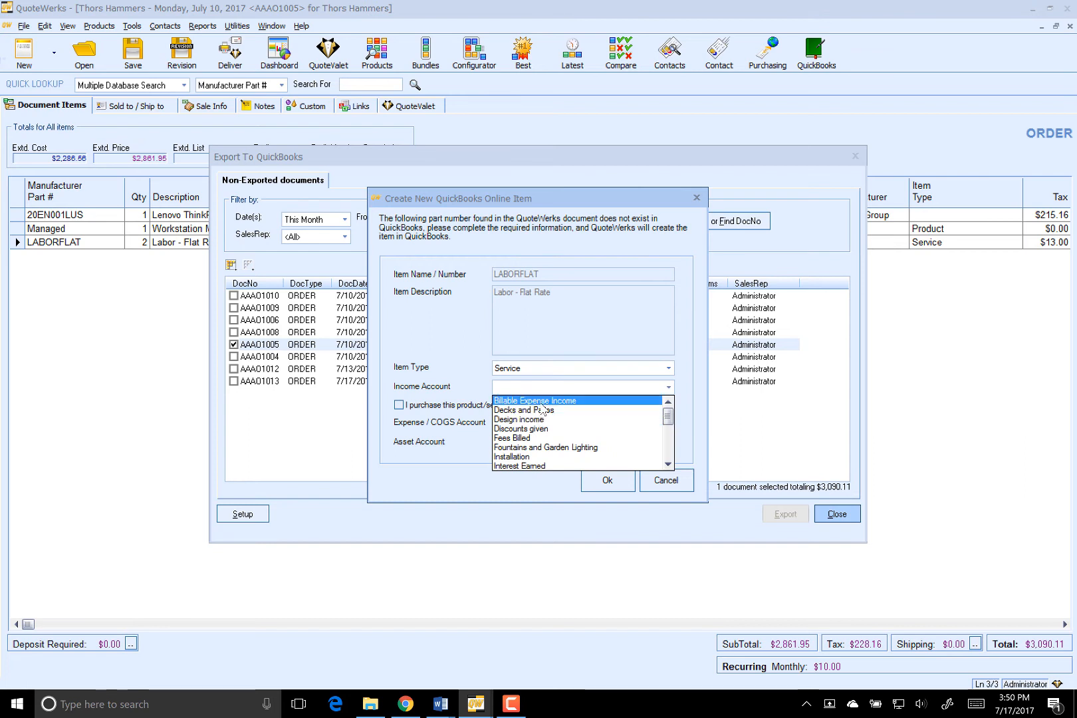
click(545, 400)
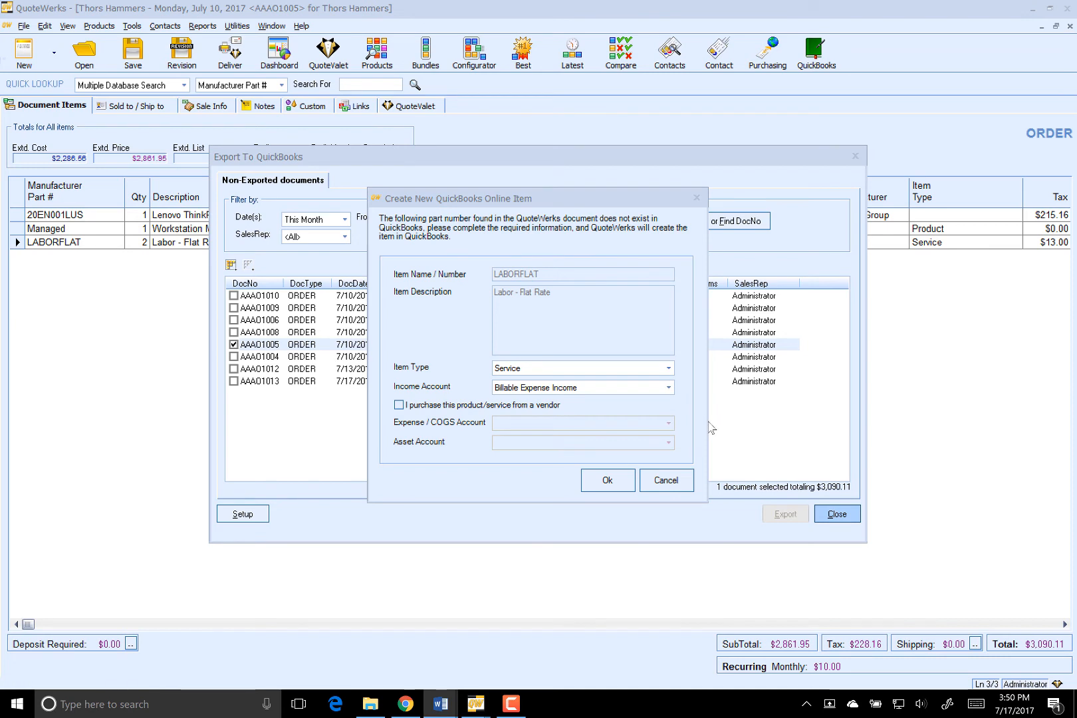
mouse_move(708, 426)
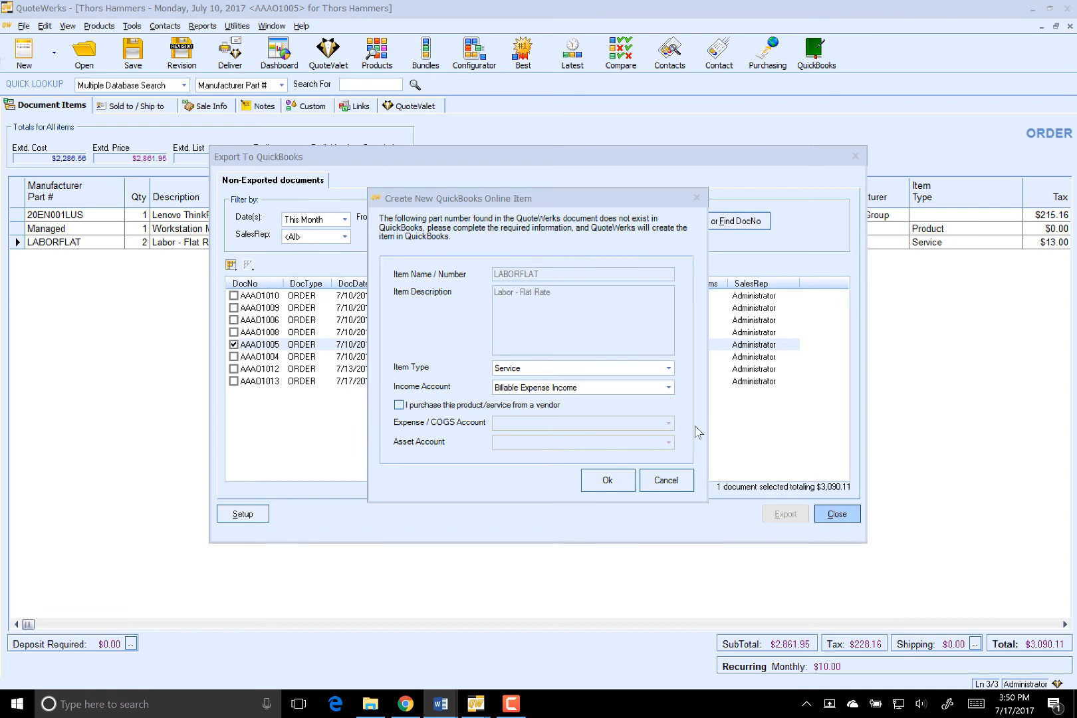
mouse_move(678, 436)
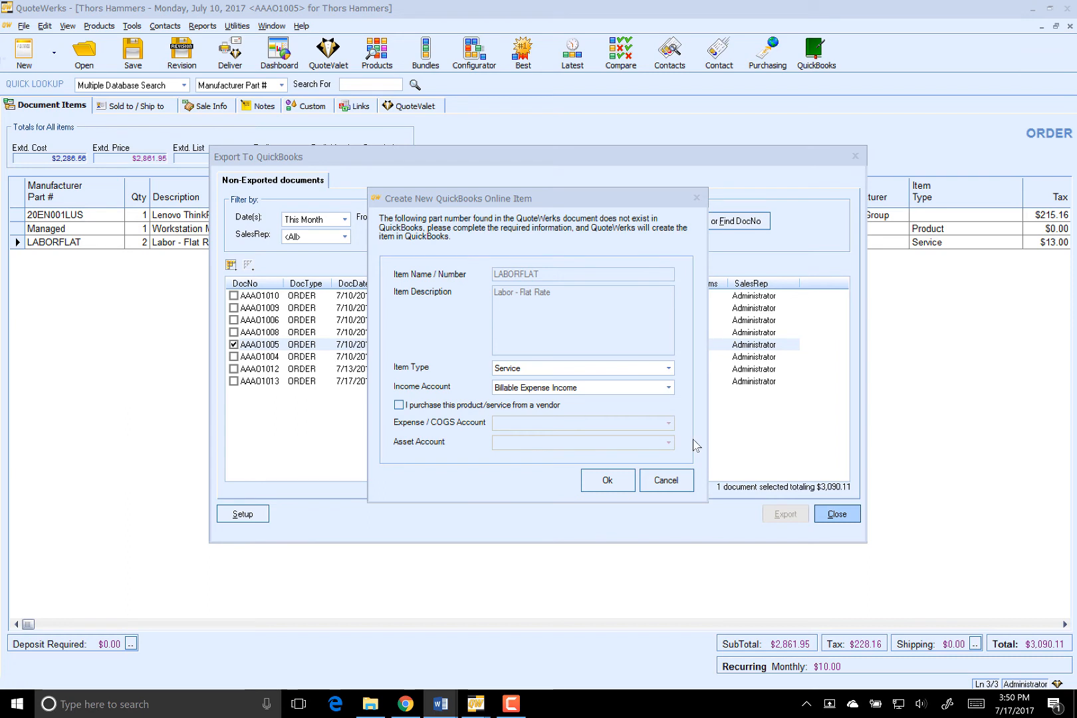
mouse_move(690, 443)
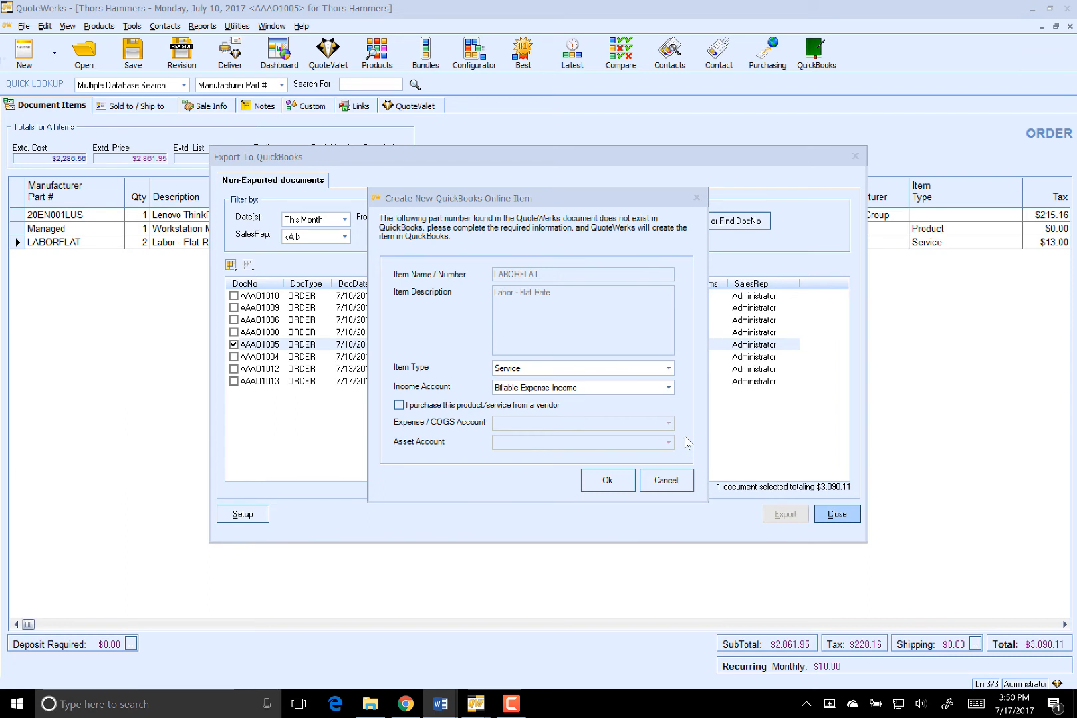
mouse_move(697, 433)
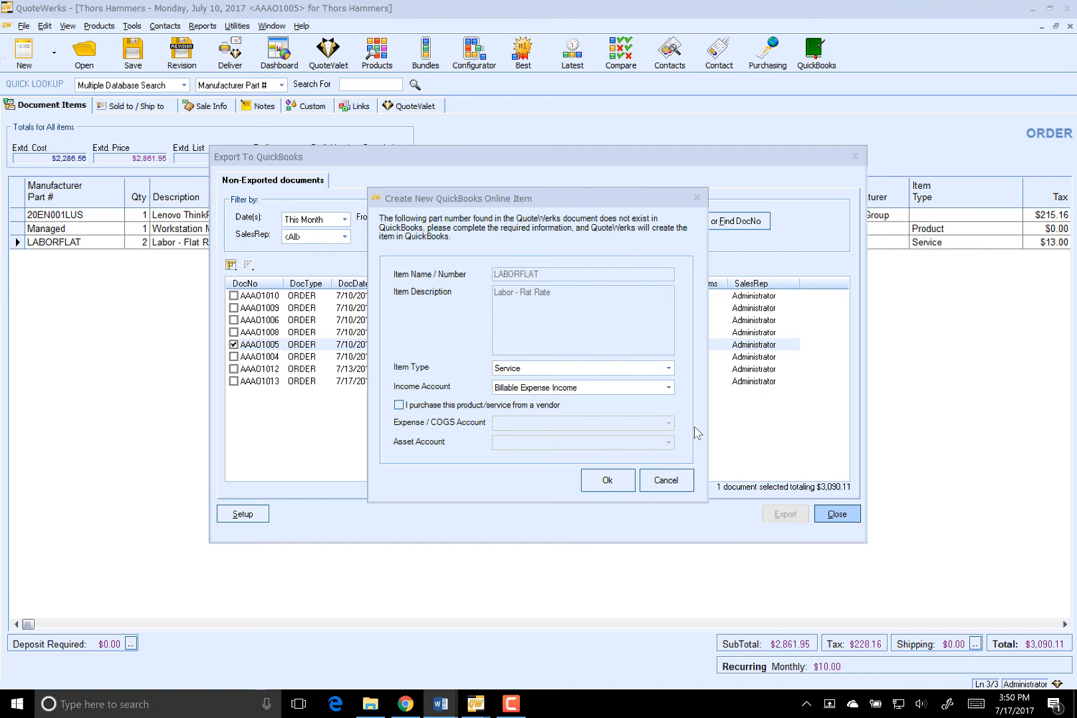
mouse_move(682, 434)
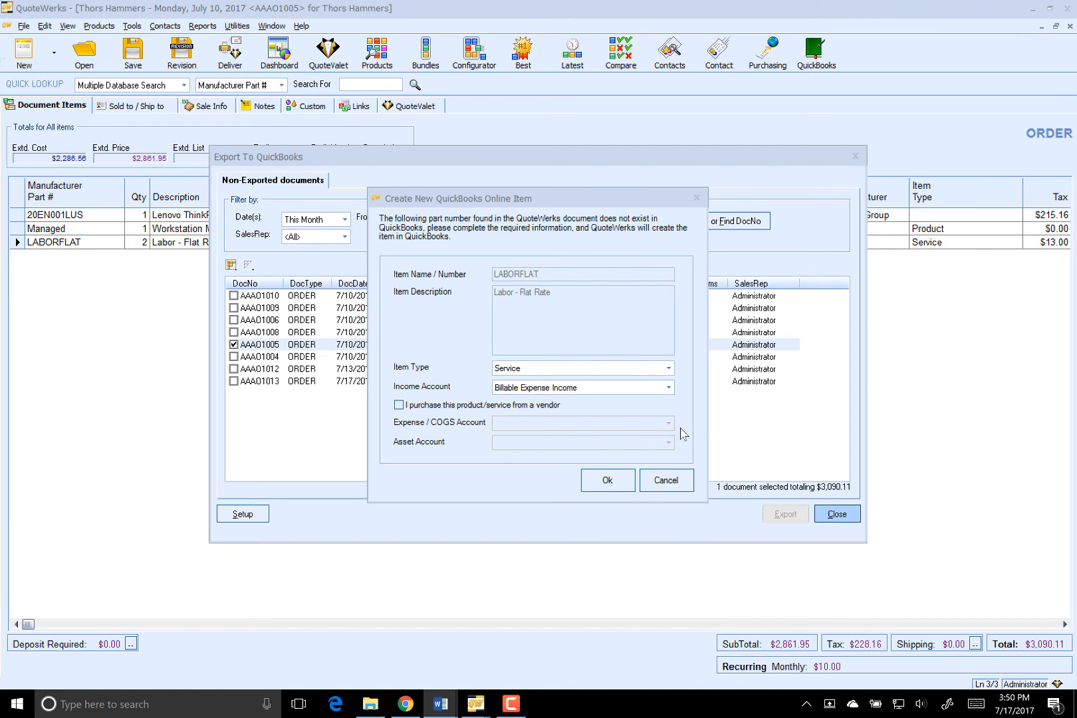
mouse_move(690, 425)
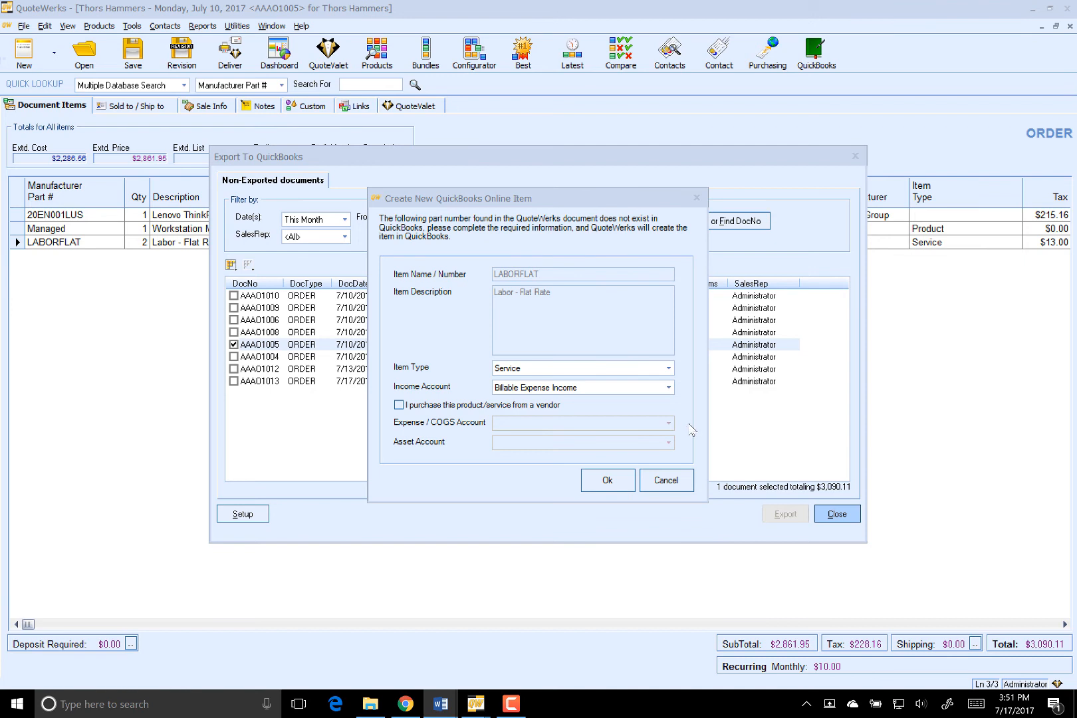
mouse_move(687, 435)
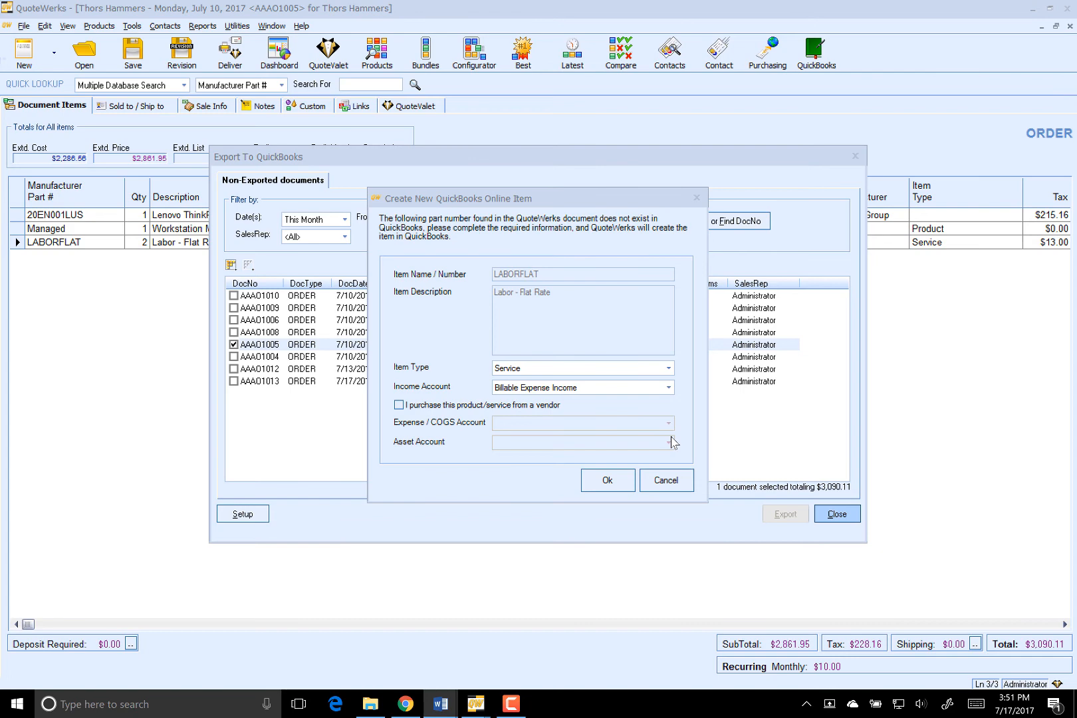
mouse_move(674, 442)
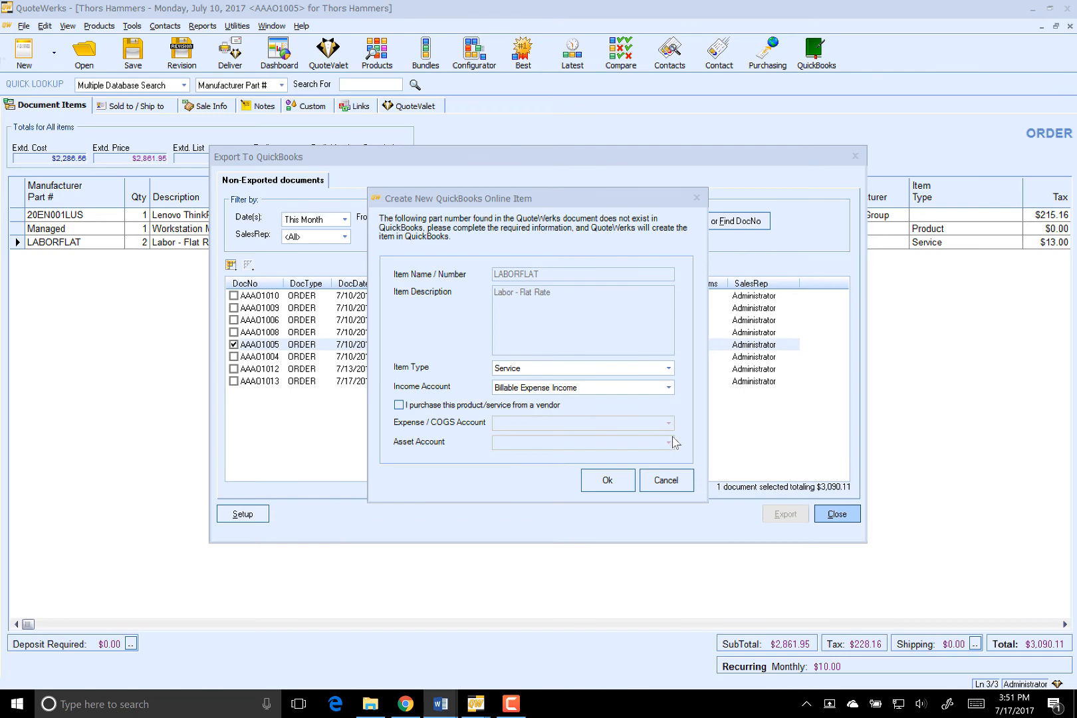
click(606, 480)
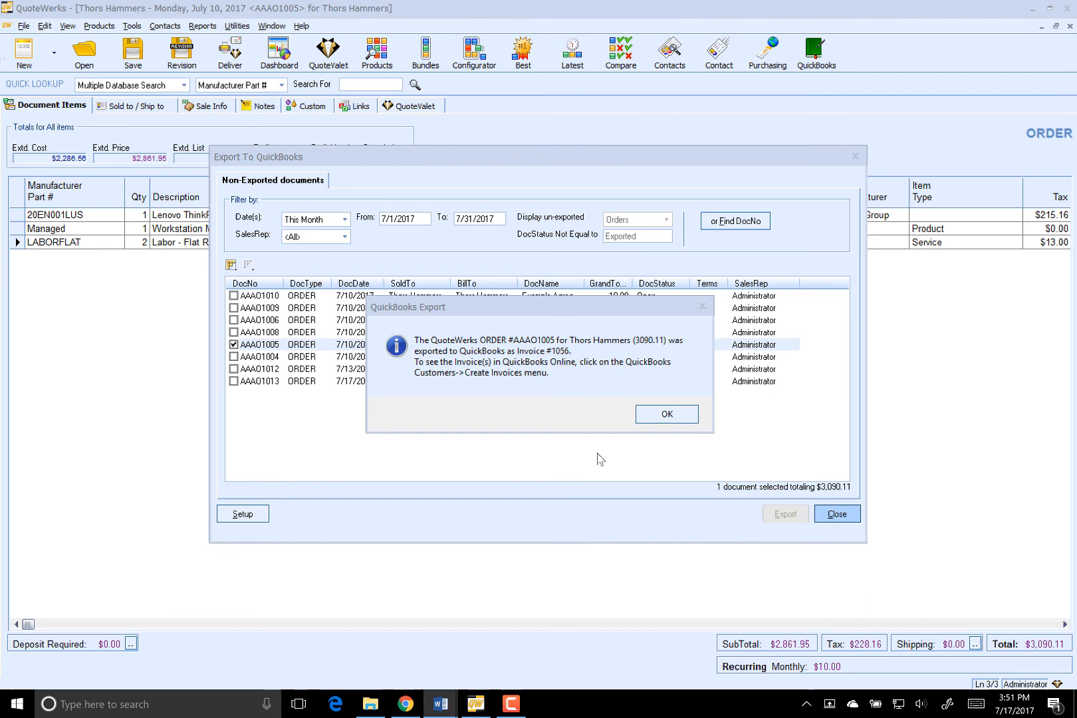
mouse_move(589, 459)
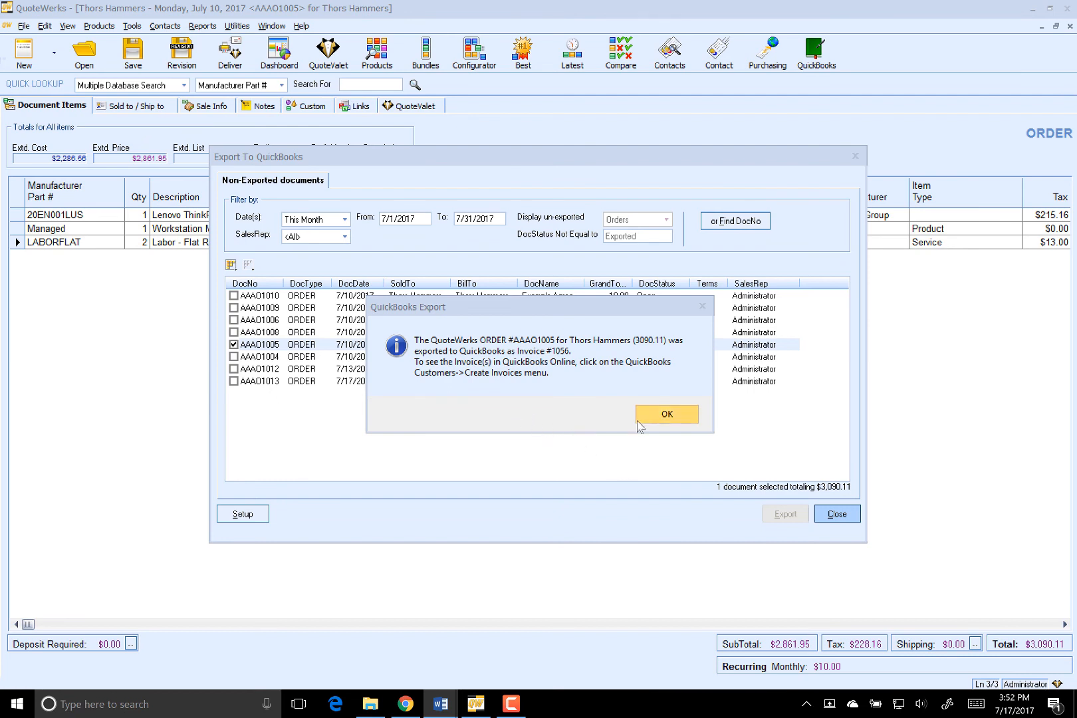
Acknowledge the Invoice #1056 export confirmation and close the export window
click(665, 414)
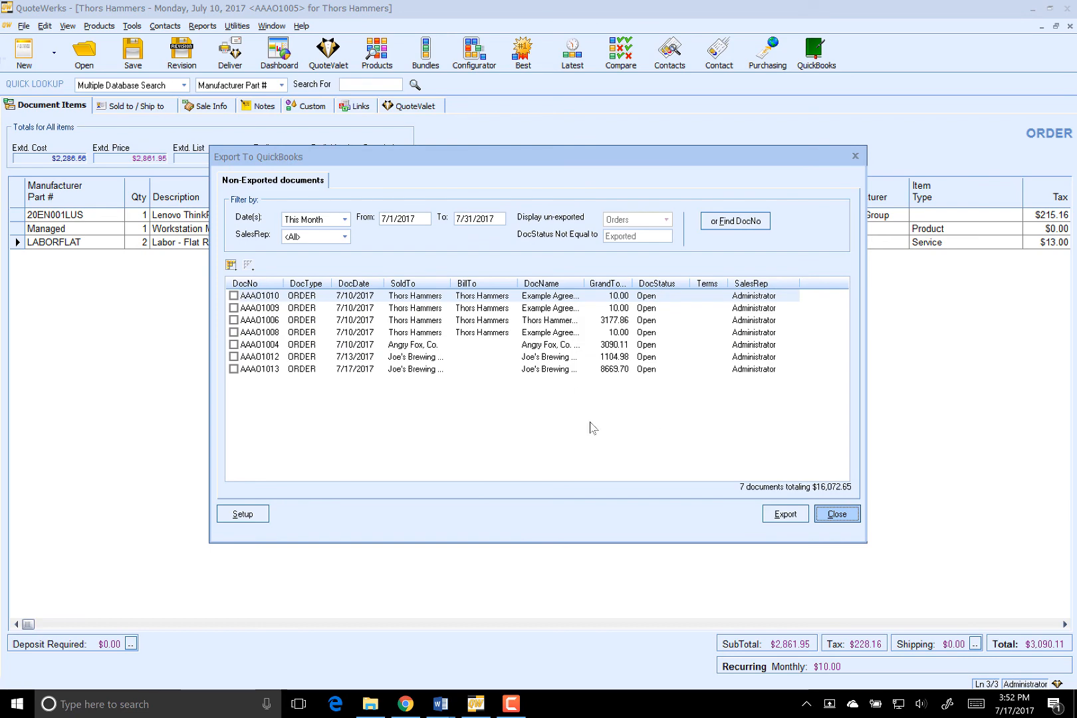
mouse_move(650, 422)
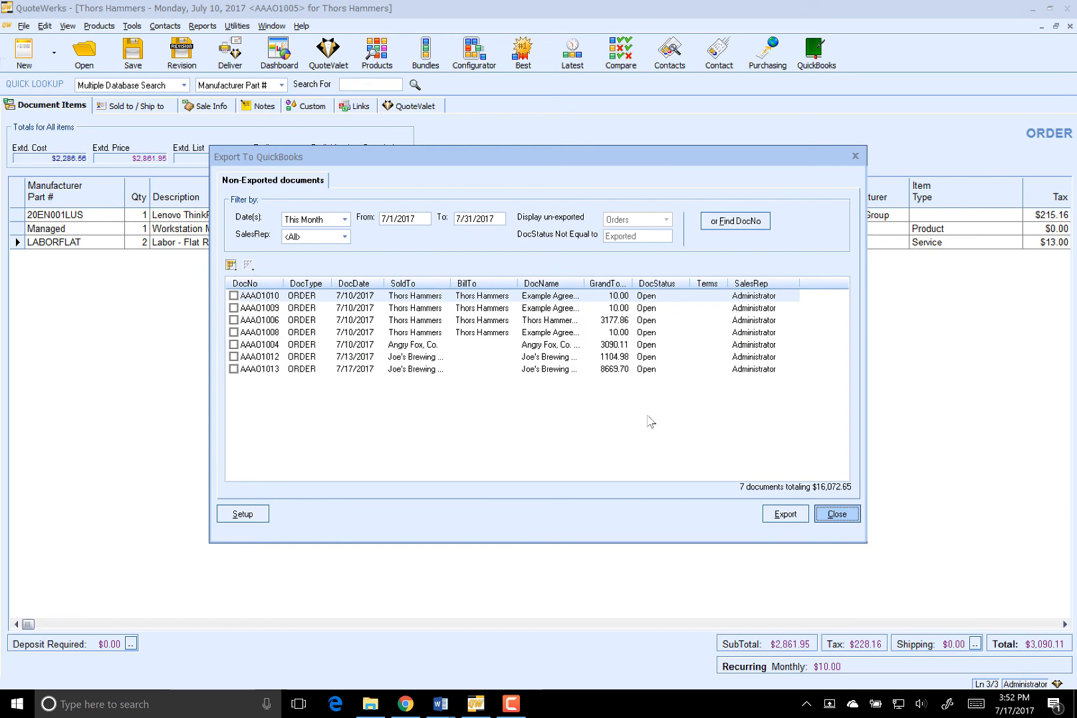
click(837, 513)
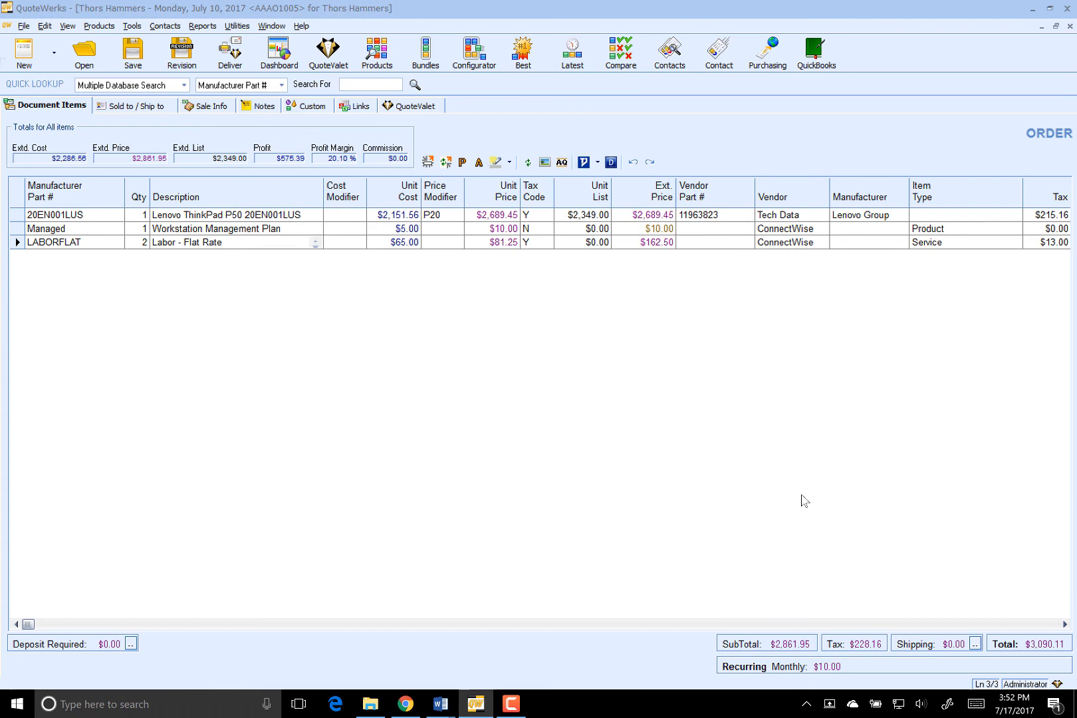
mouse_move(700, 455)
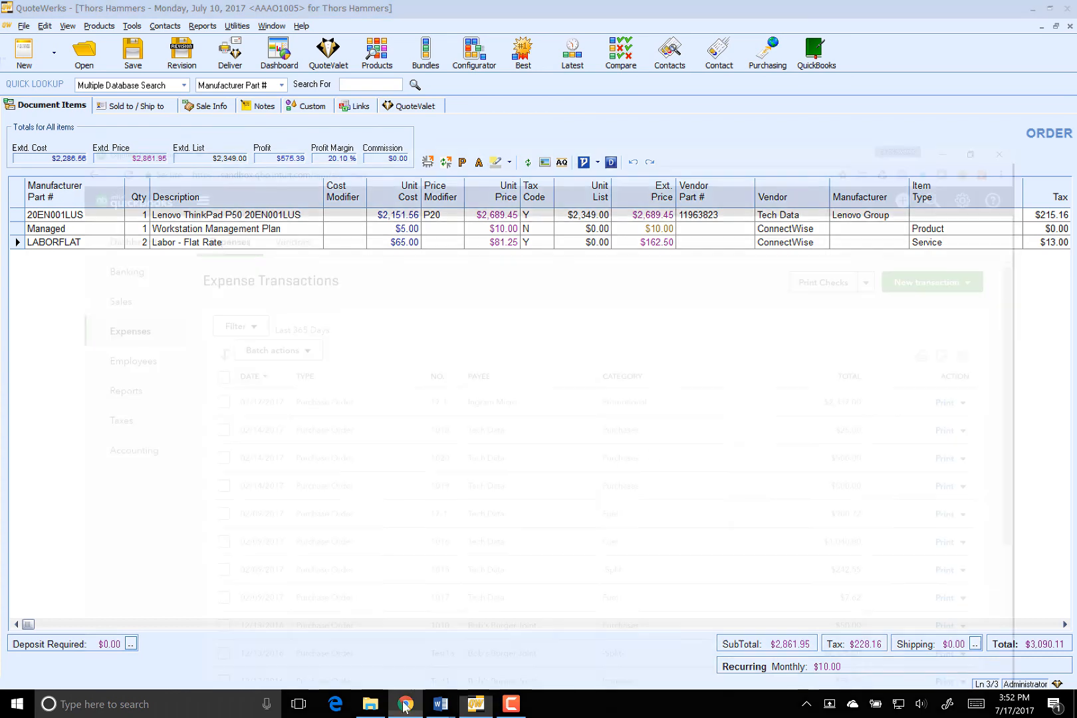
Switch to QuickBooks Online in Chrome showing recent transactions with Invoice No.1056
click(985, 64)
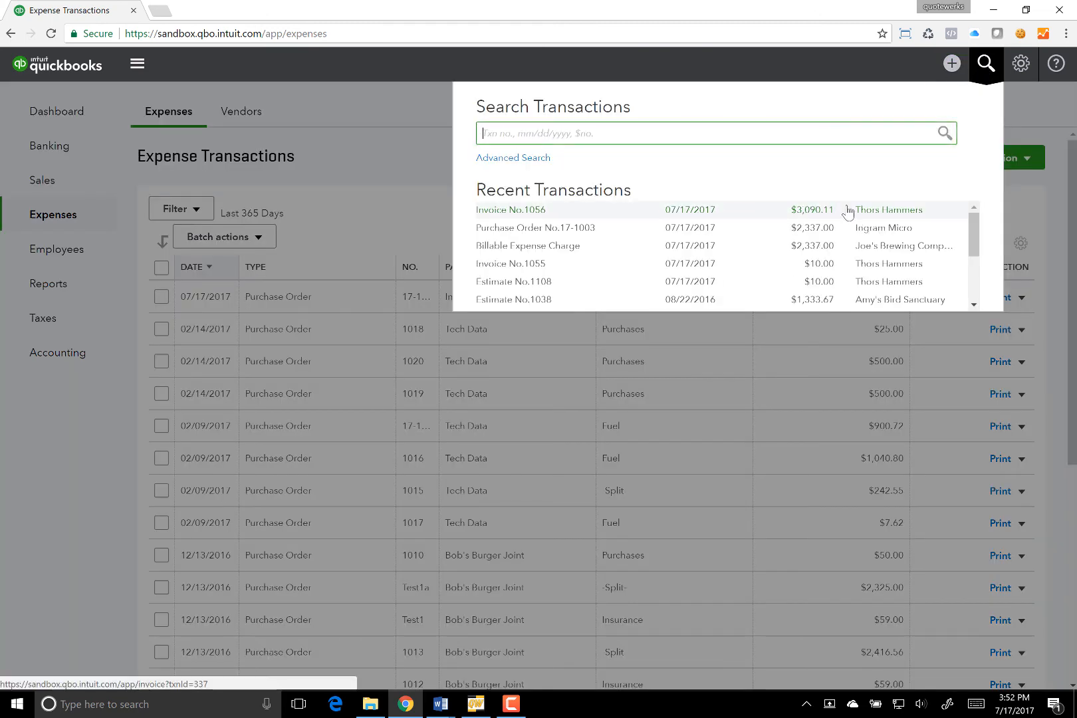
Open Invoice #1056 for Thors Hammers and review its three line items and $3,090.11 total
click(509, 210)
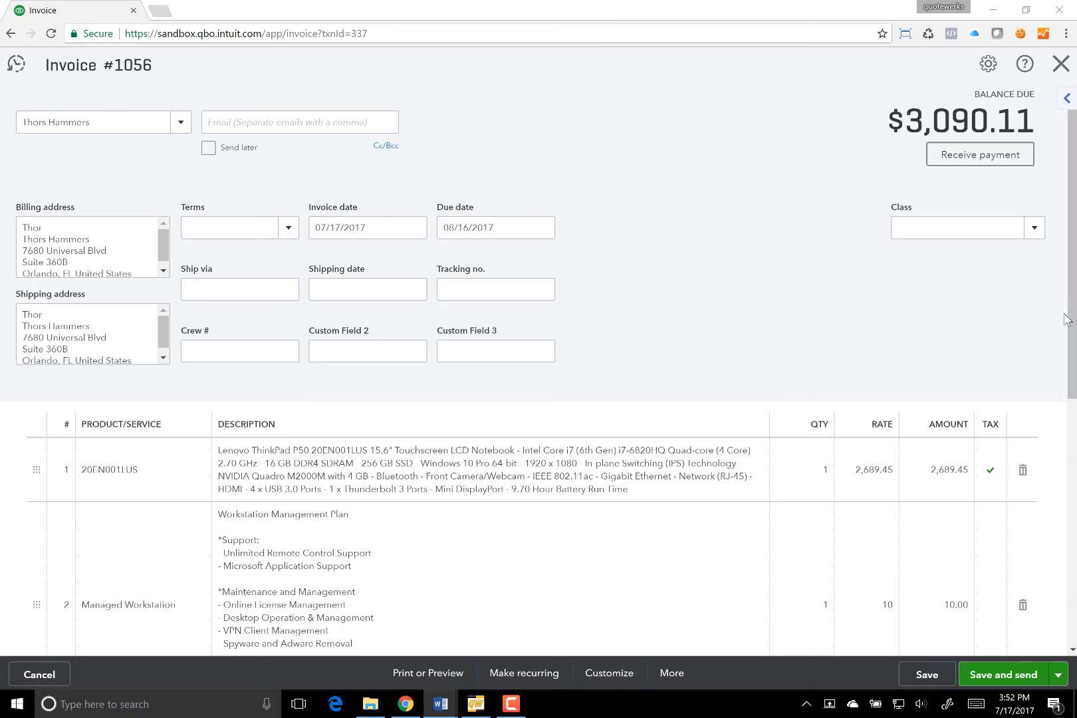
scroll(down, 3)
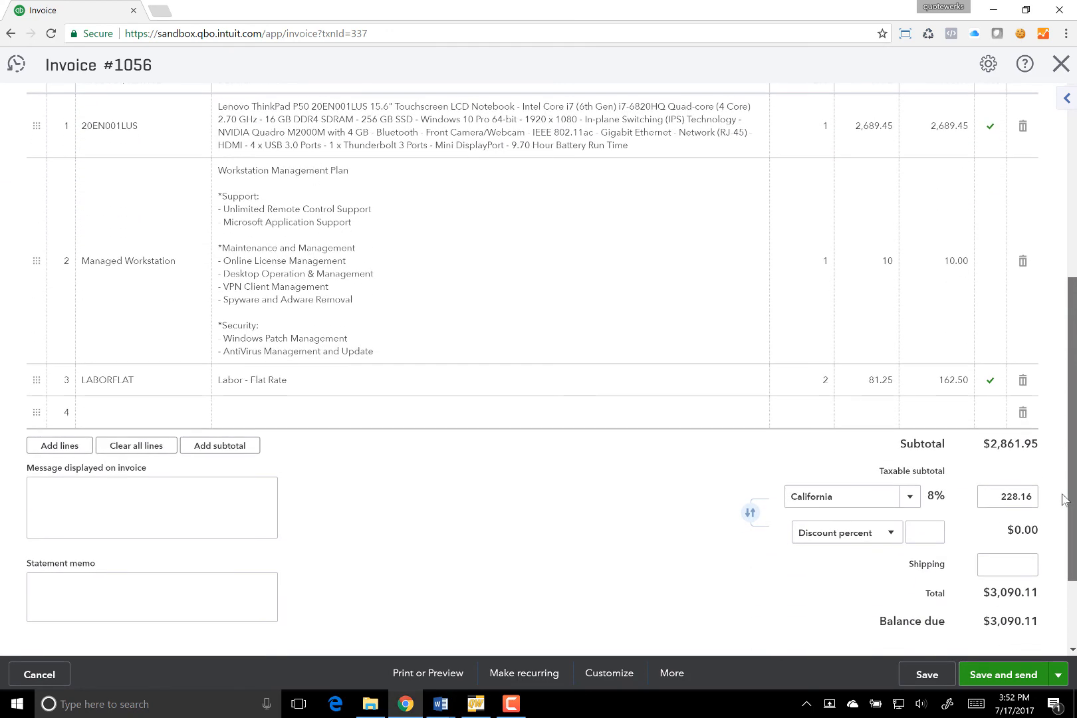